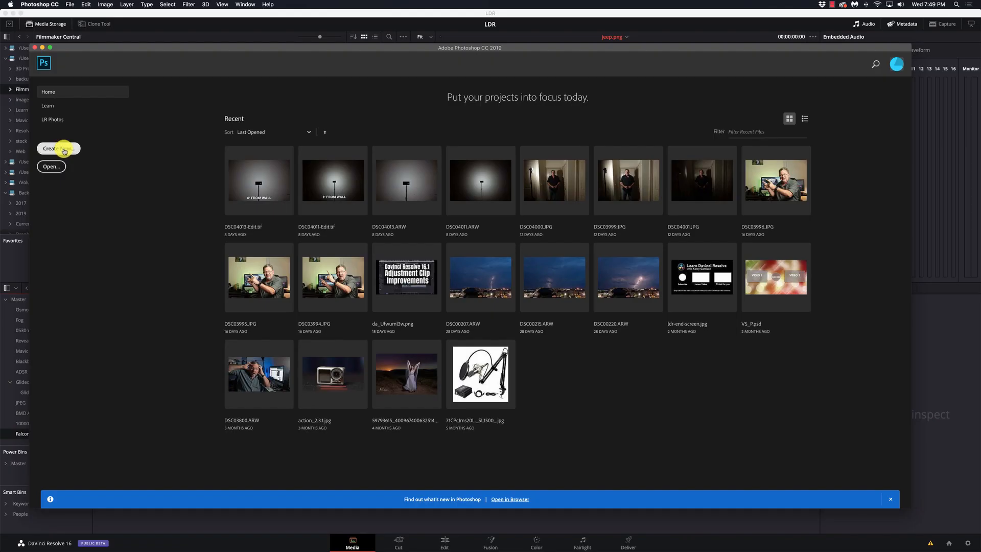
# Create a new blank 1920×1080 white document from the HDTV 1080p preset
pyautogui.click(57, 148)
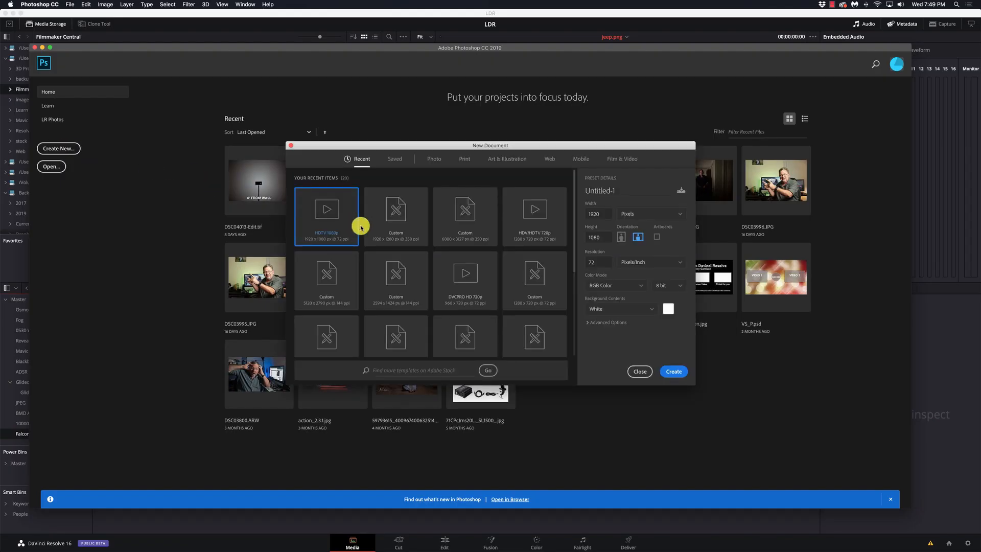
pyautogui.moveTo(326, 226)
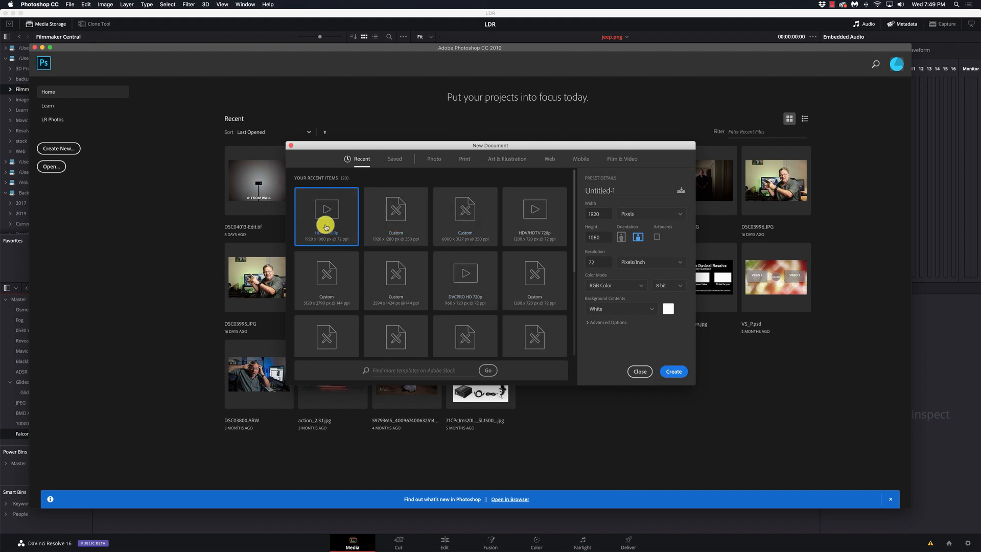
pyautogui.moveTo(323, 218)
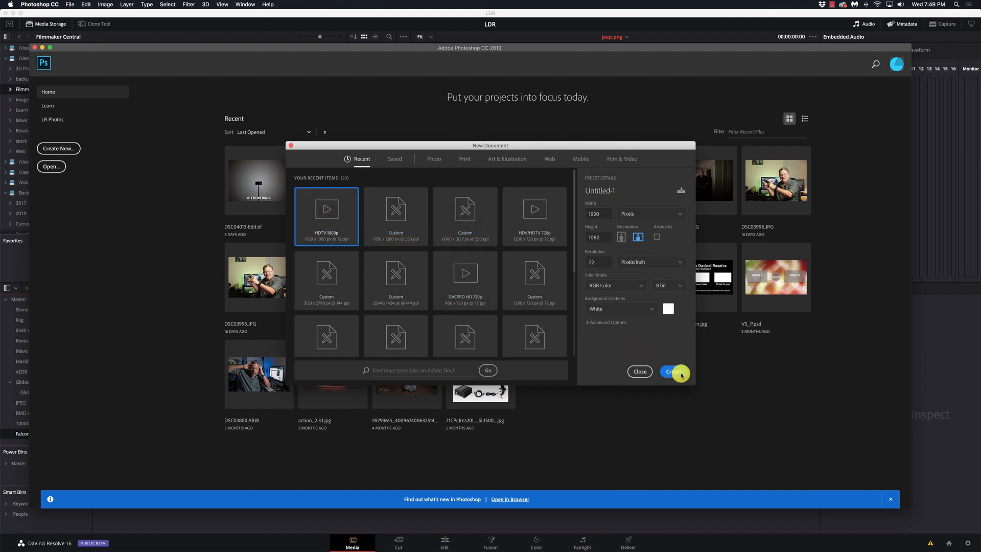
pyautogui.click(676, 371)
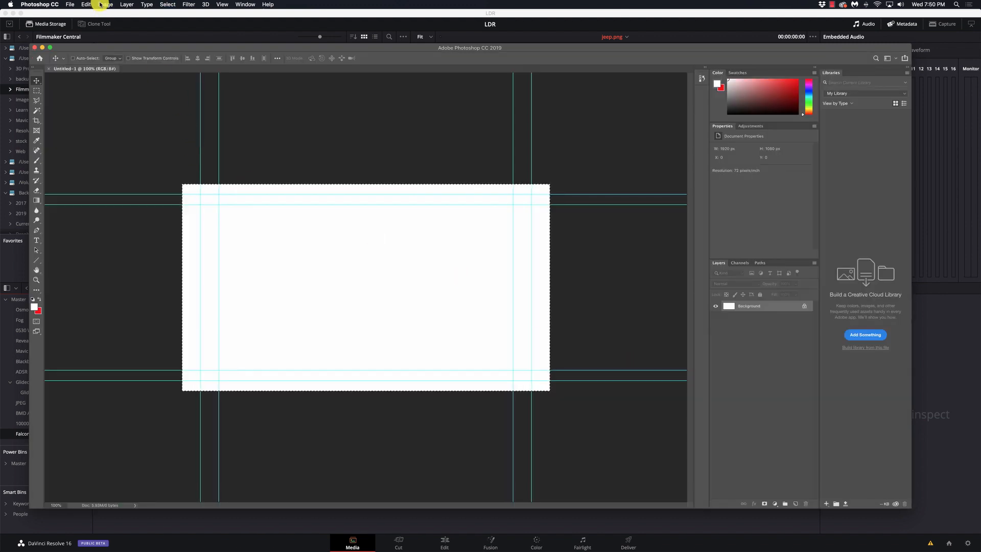
# Fill the canvas with solid black via Edit > Fill and pick the Brush tool
pyautogui.click(86, 4)
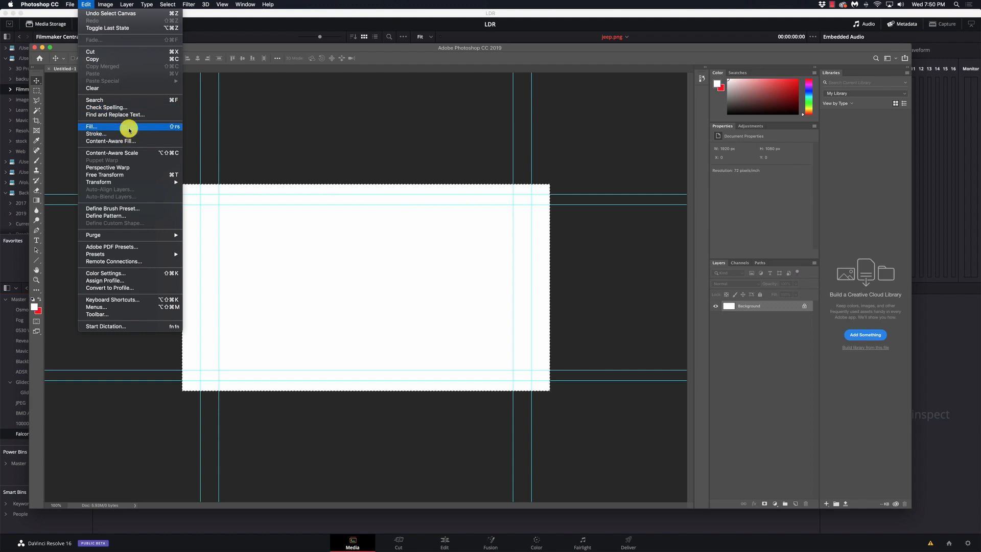
pyautogui.click(91, 127)
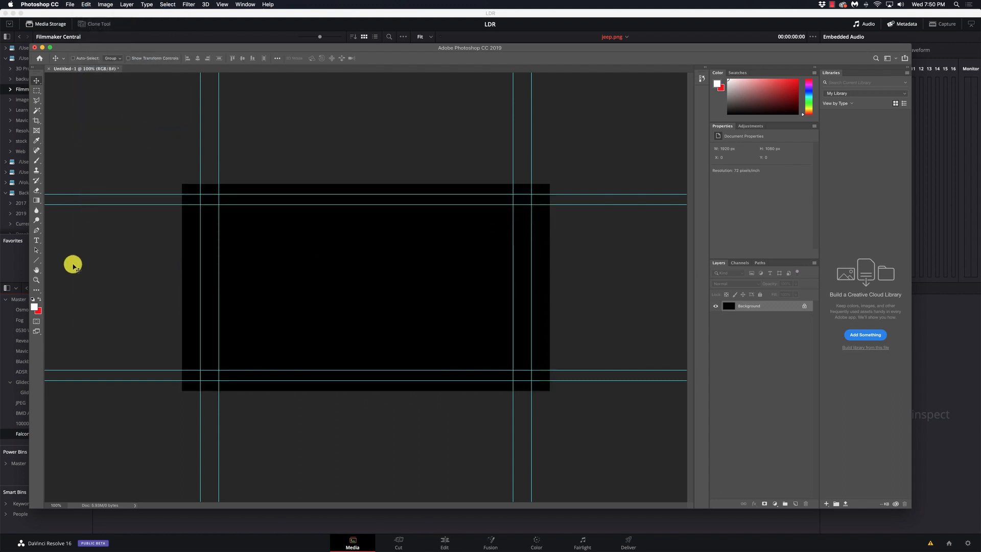
pyautogui.moveTo(52, 191)
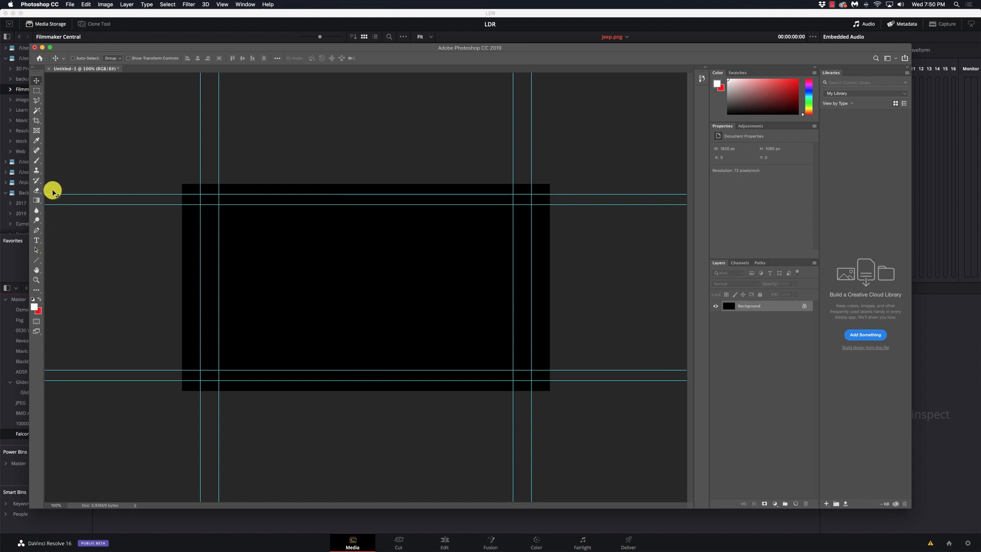
pyautogui.moveTo(37, 162)
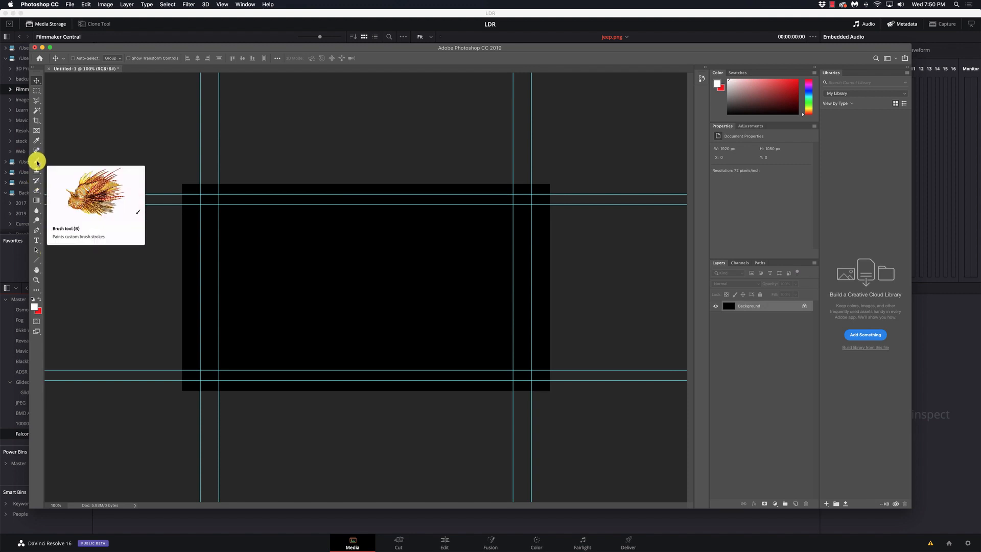
pyautogui.click(37, 161)
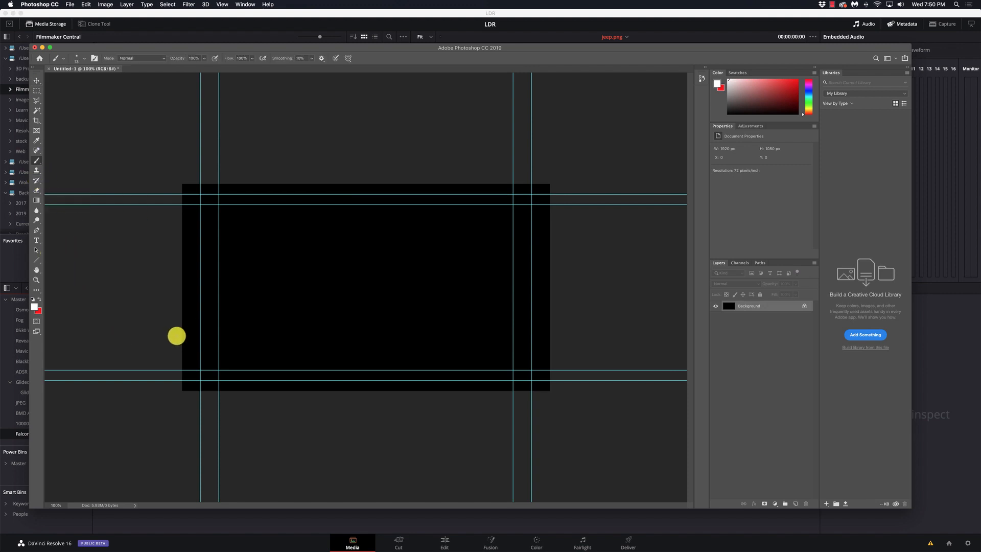
pyautogui.moveTo(271, 62)
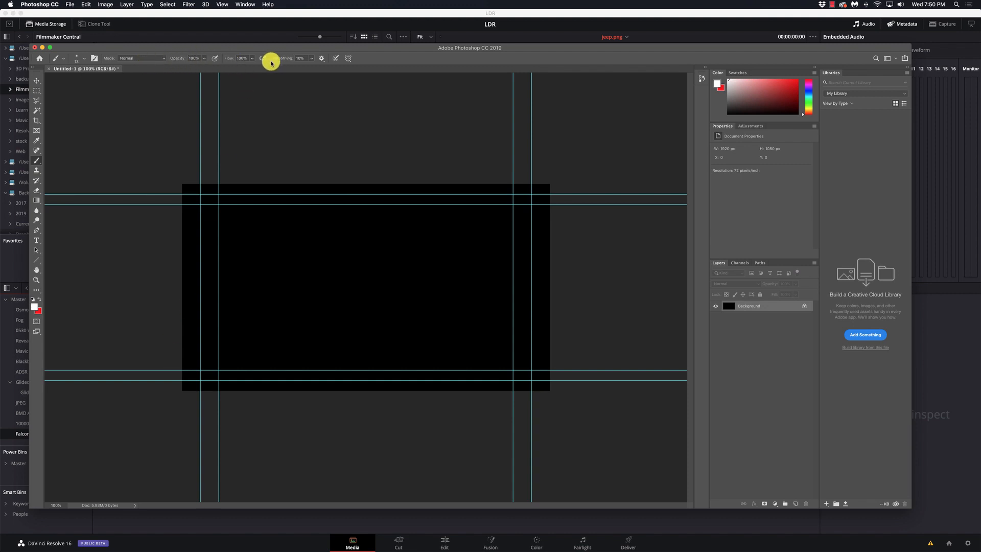
pyautogui.moveTo(169, 57)
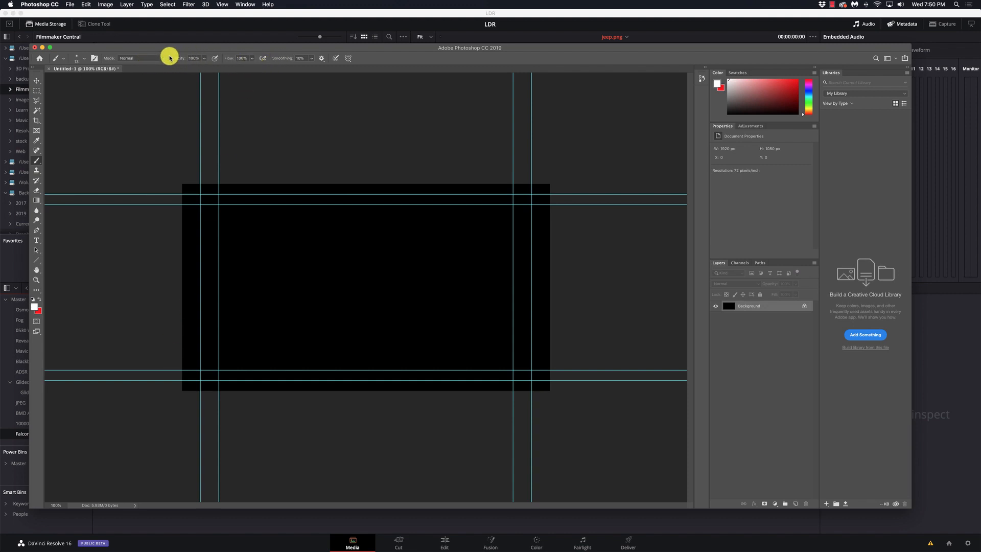
pyautogui.moveTo(224, 306)
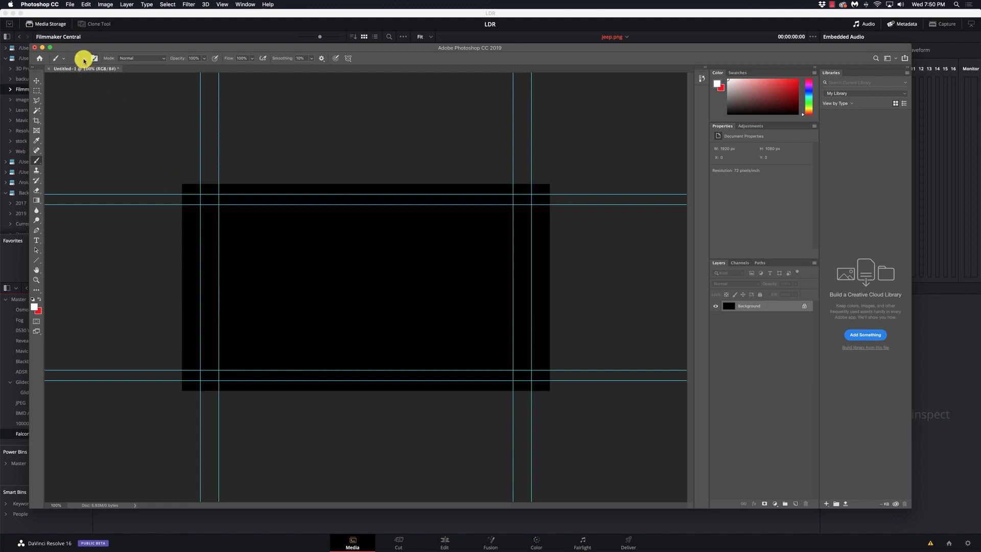
pyautogui.click(85, 58)
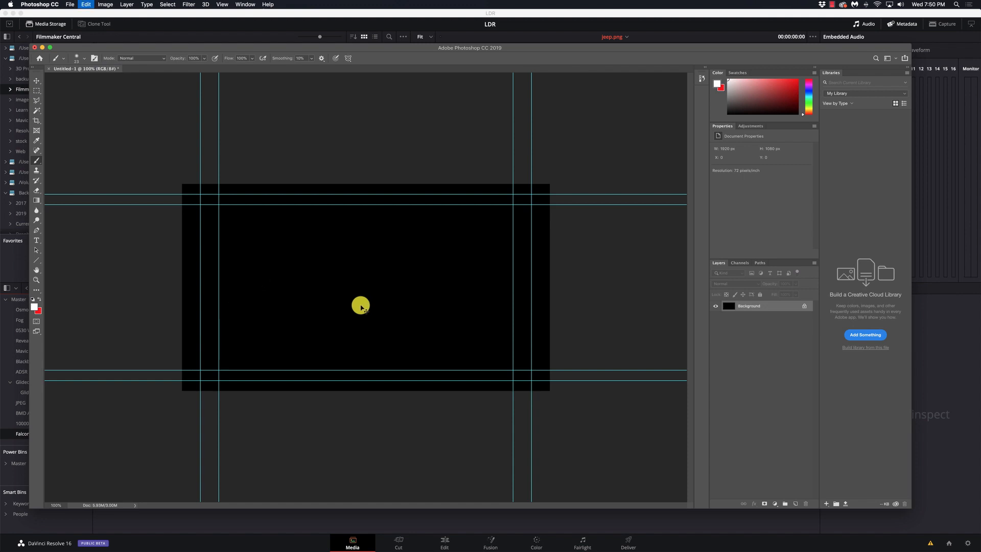
# Set the brush size and hardness for painting the thick white mountain line
pyautogui.click(85, 58)
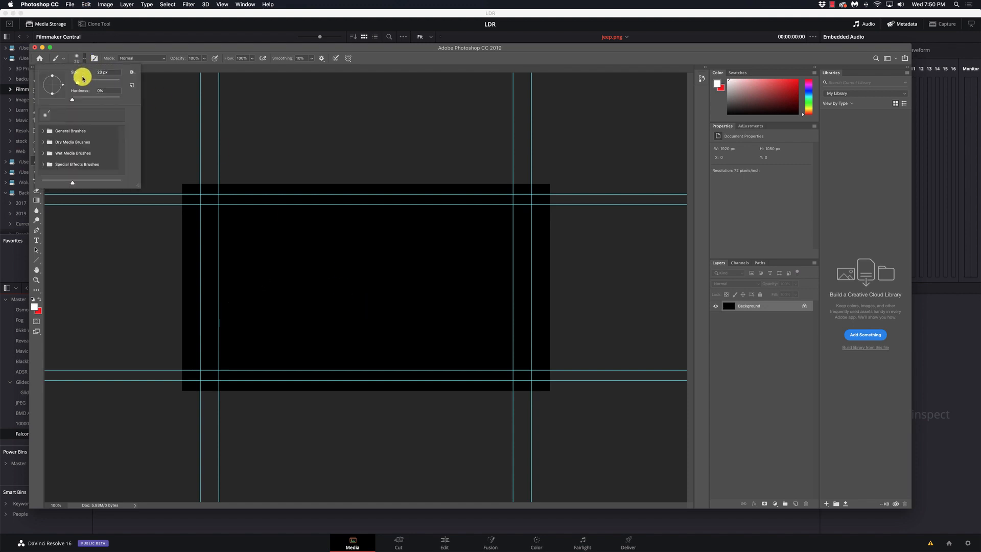
pyautogui.click(44, 130)
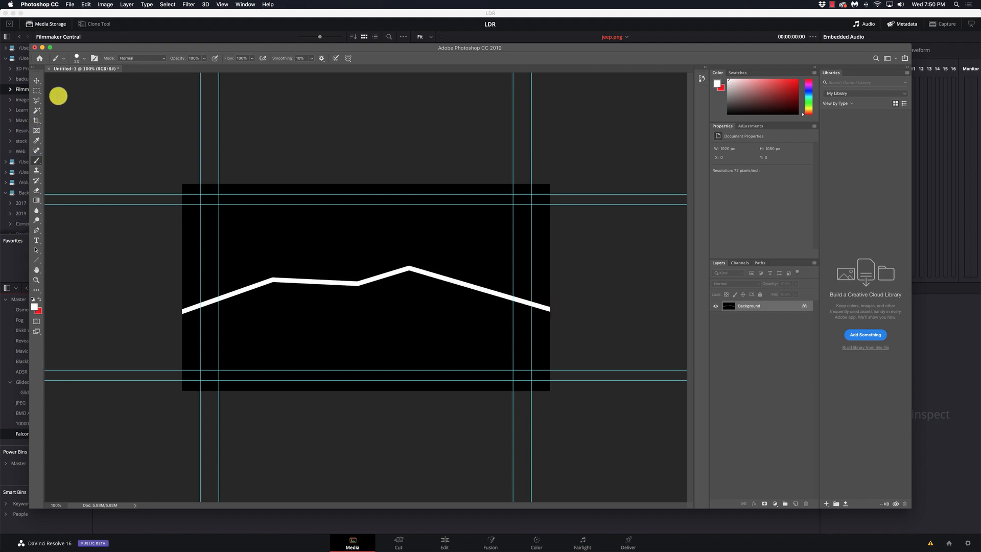
# Quick-export the mountain image as mountains.jpg and begin quitting Photoshop
pyautogui.click(71, 4)
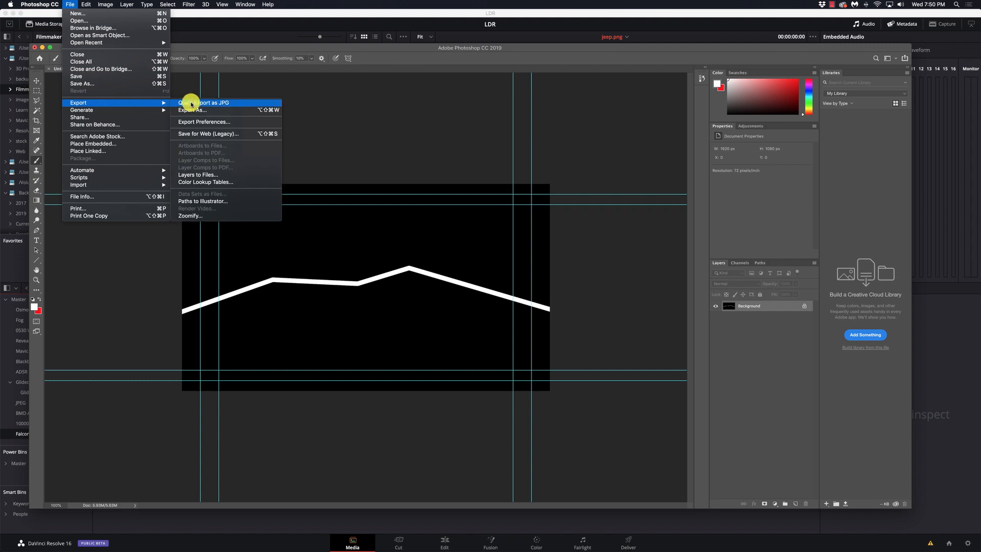
pyautogui.click(210, 103)
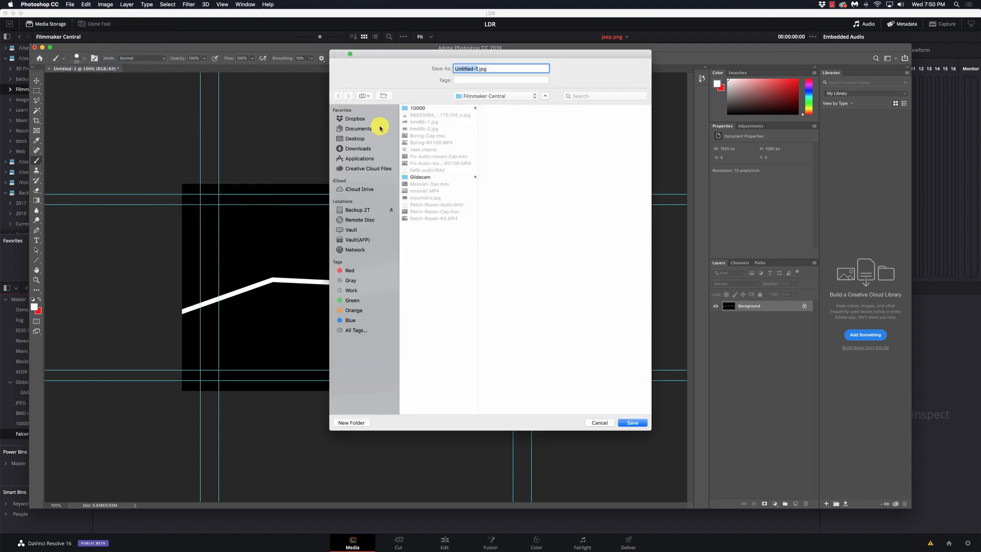
pyautogui.moveTo(400, 171)
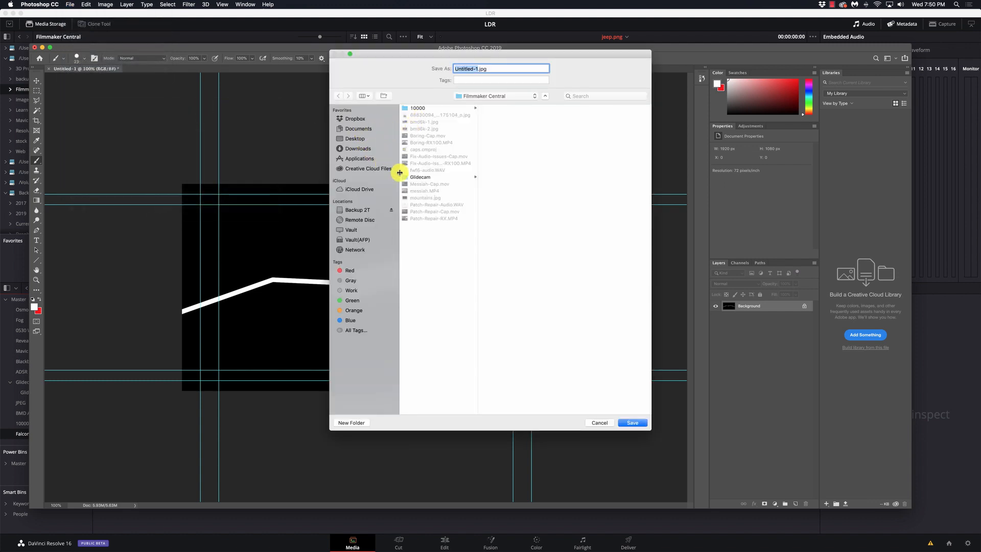
pyautogui.click(631, 422)
pyautogui.write('mountains')
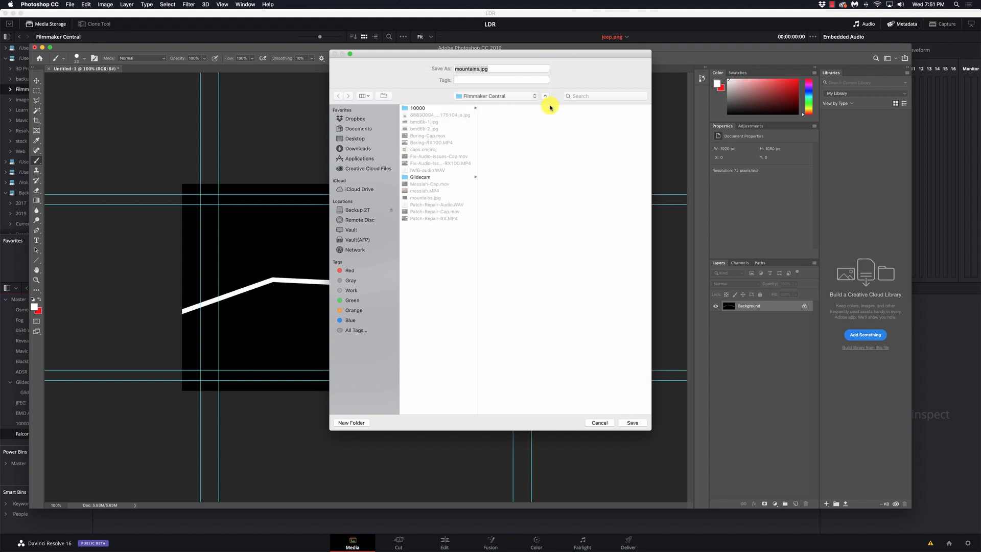
pyautogui.click(631, 422)
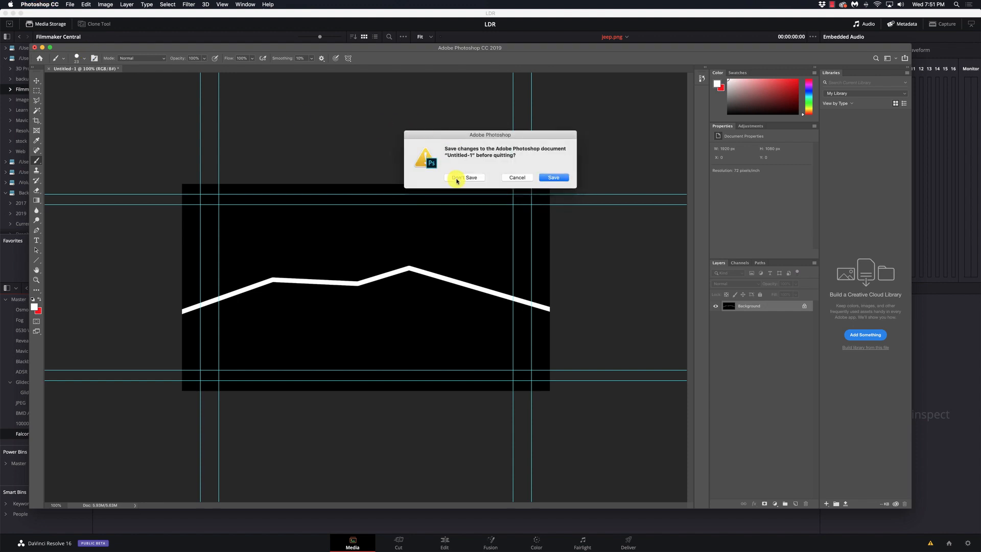
# Quit Photoshop without saving and bring mountains.jpg into the FalconEyes F7 bin beside jeep.png
pyautogui.click(455, 176)
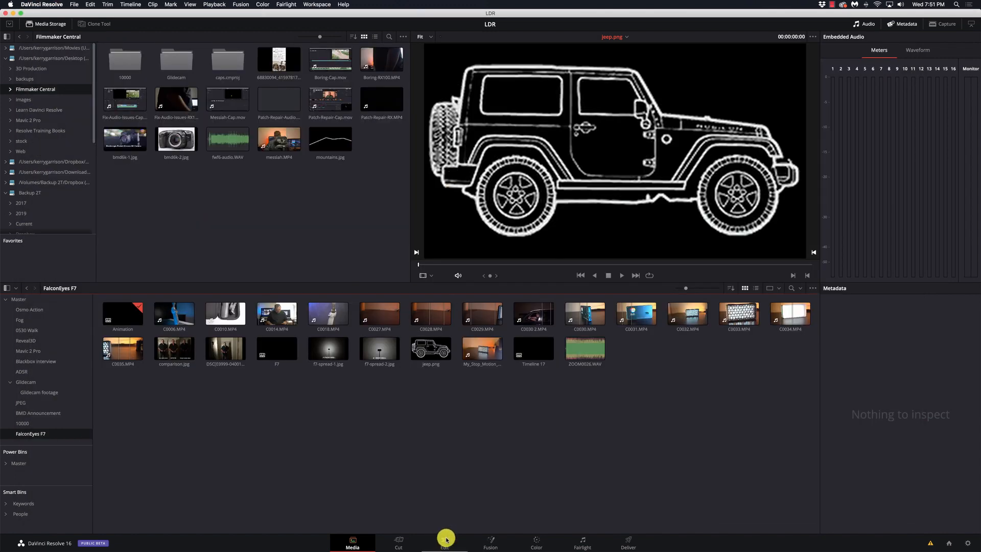
pyautogui.moveTo(524, 467)
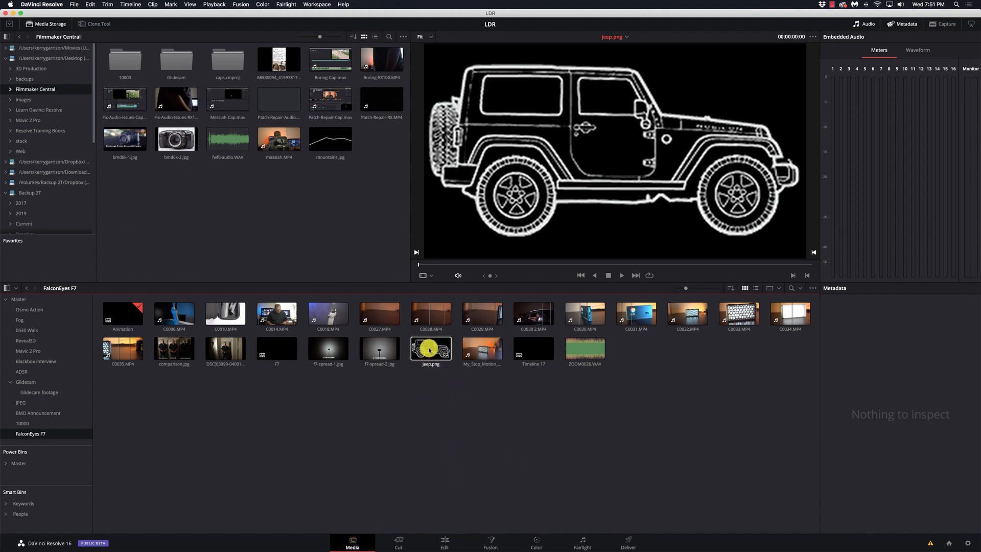
pyautogui.click(481, 314)
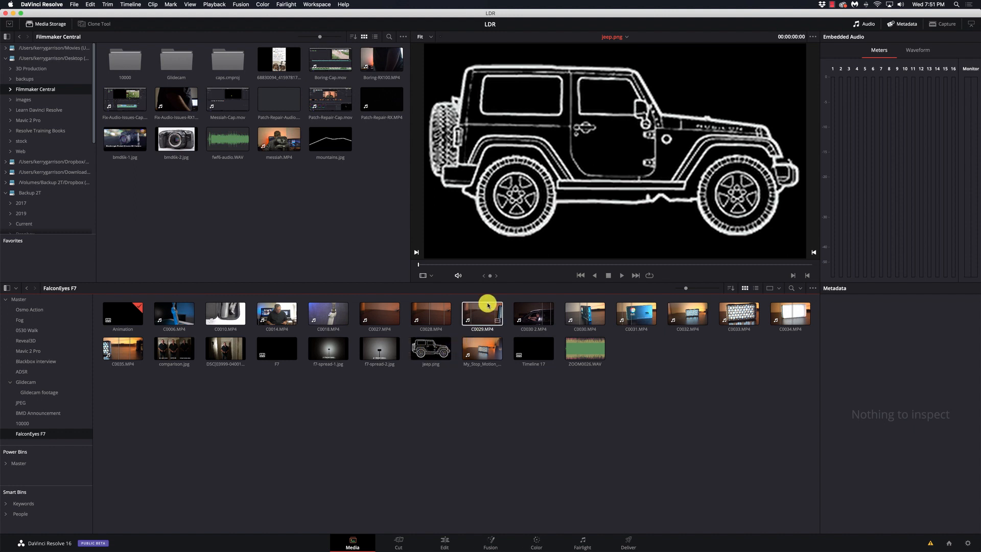
pyautogui.moveTo(516, 190)
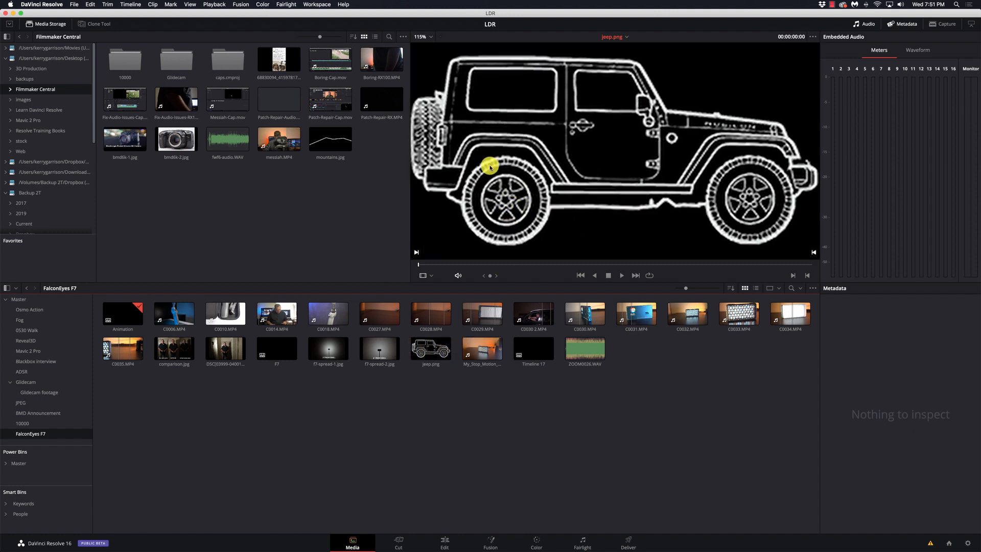
pyautogui.rightClick(36, 89)
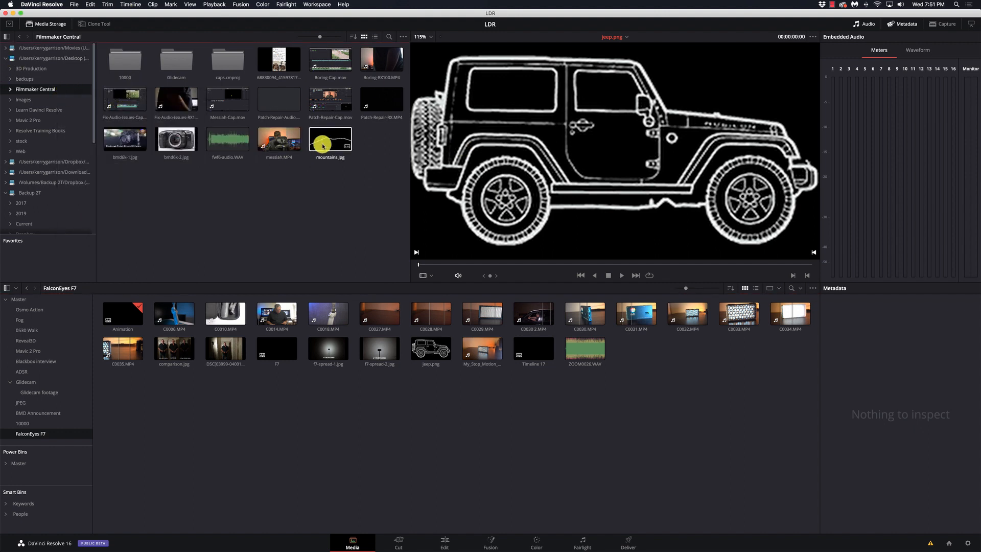
pyautogui.click(330, 139)
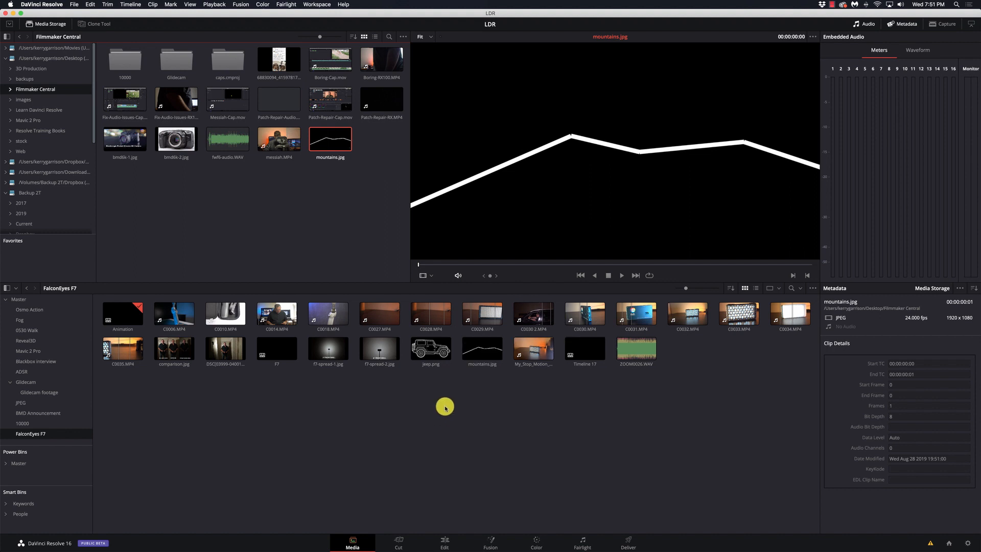
# Place a Fusion Composition from the Effects toolbox onto the empty timeline's video track
pyautogui.click(444, 543)
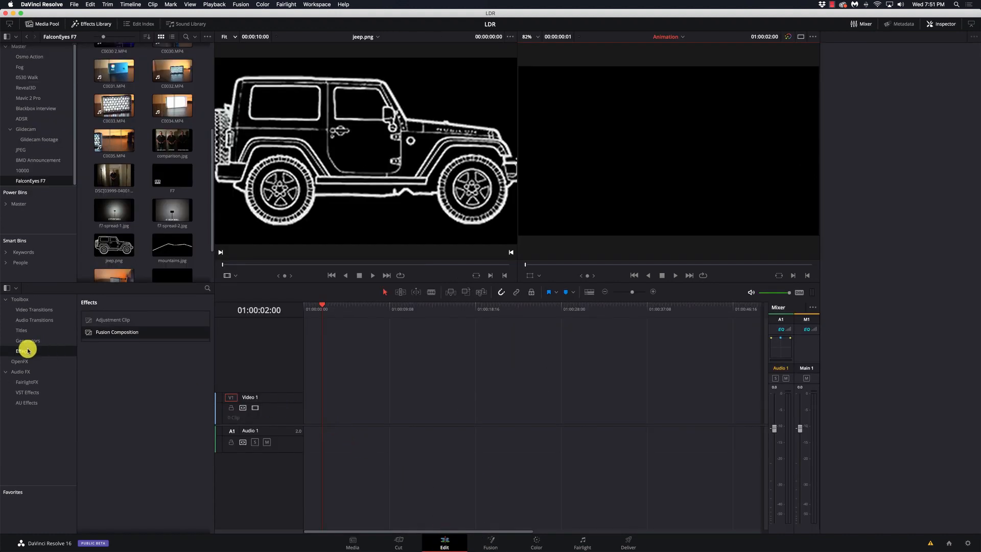
pyautogui.click(23, 351)
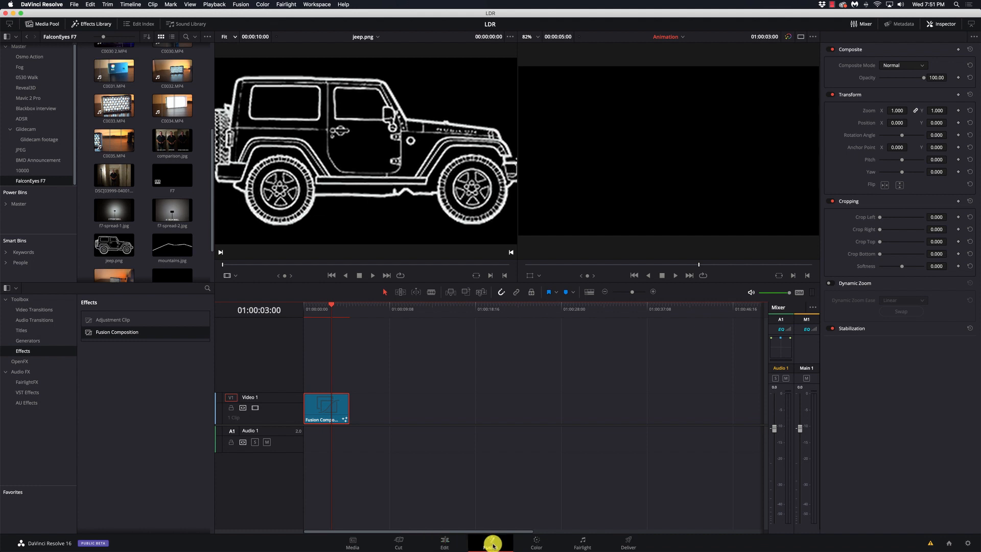
# On the Fusion page, add the mountain image node renamed Mountains feeding MediaOut1
pyautogui.click(489, 543)
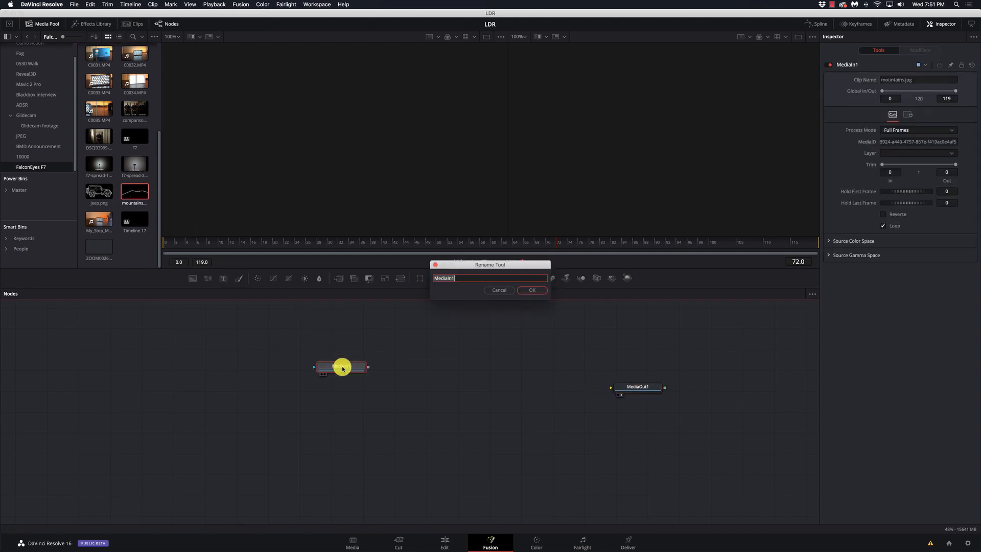
pyautogui.write('Mountains')
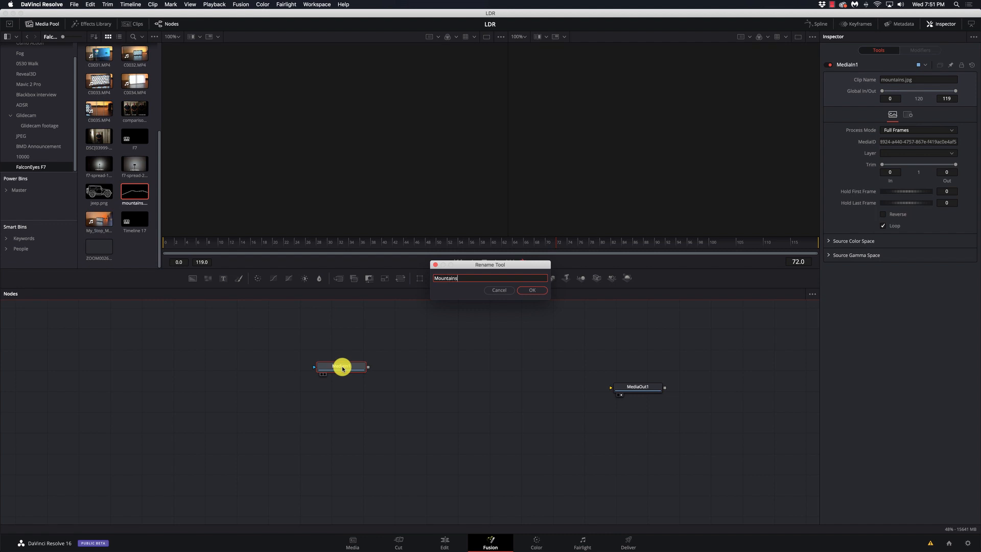
pyautogui.click(532, 289)
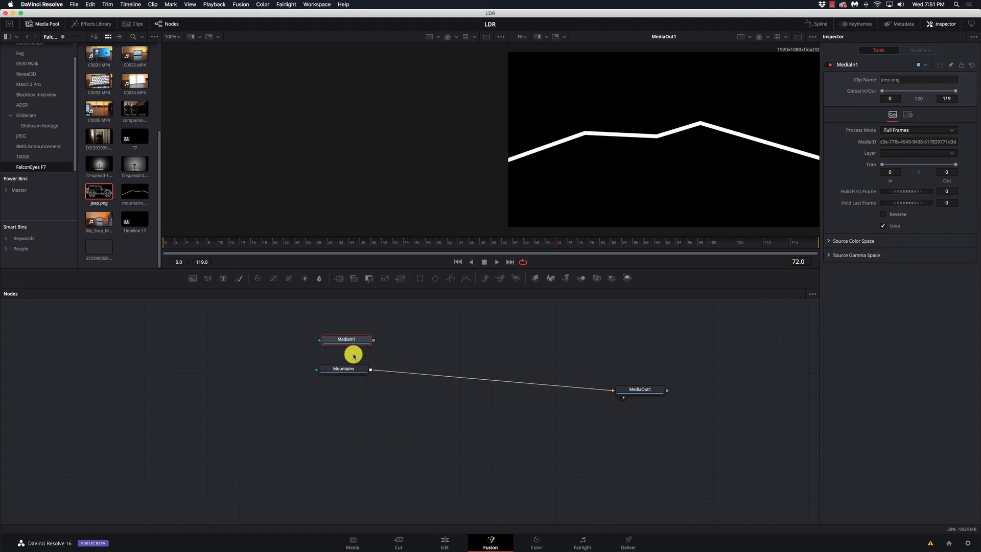
# Rename the second image node to jeep so it can be merged over Mountains
pyautogui.doubleClick(346, 339)
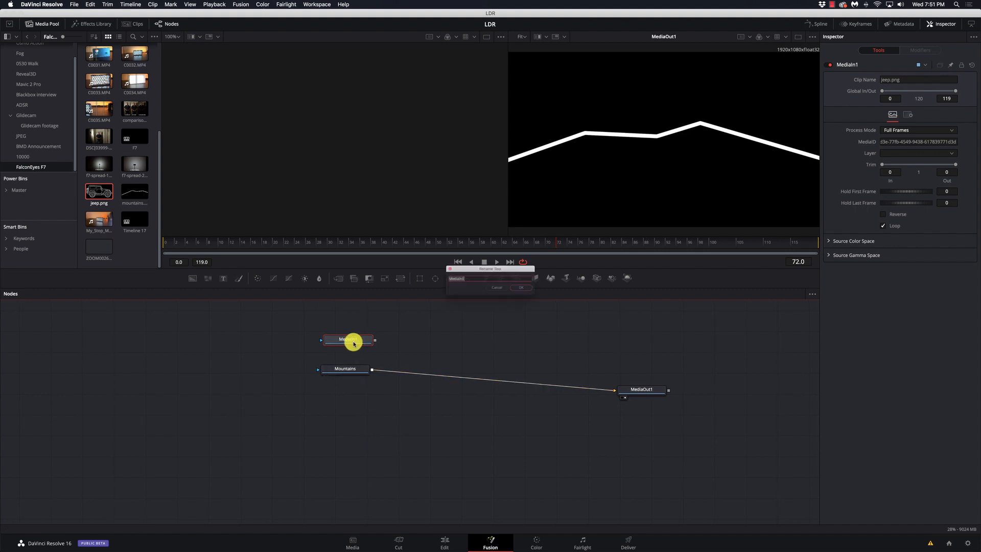
pyautogui.write('jeep')
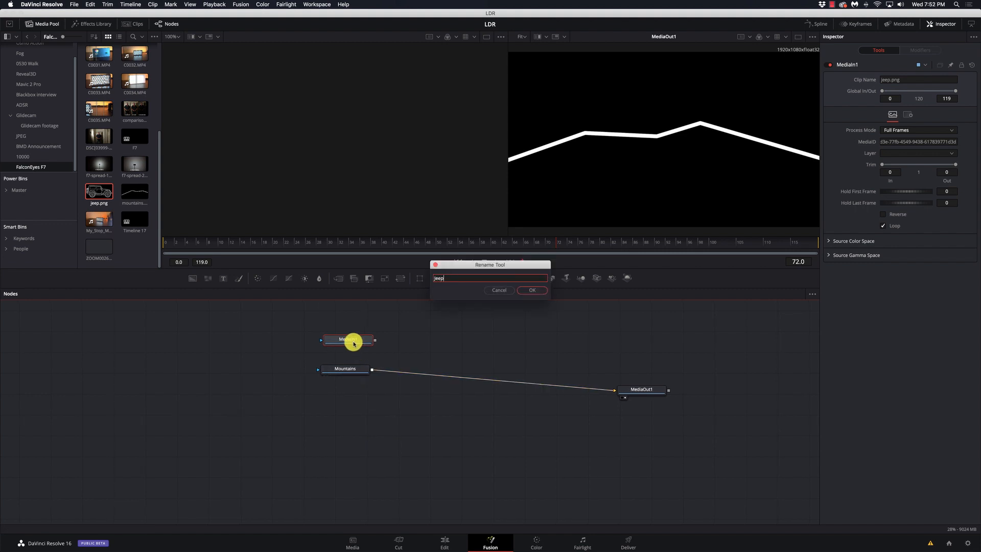
pyautogui.click(531, 289)
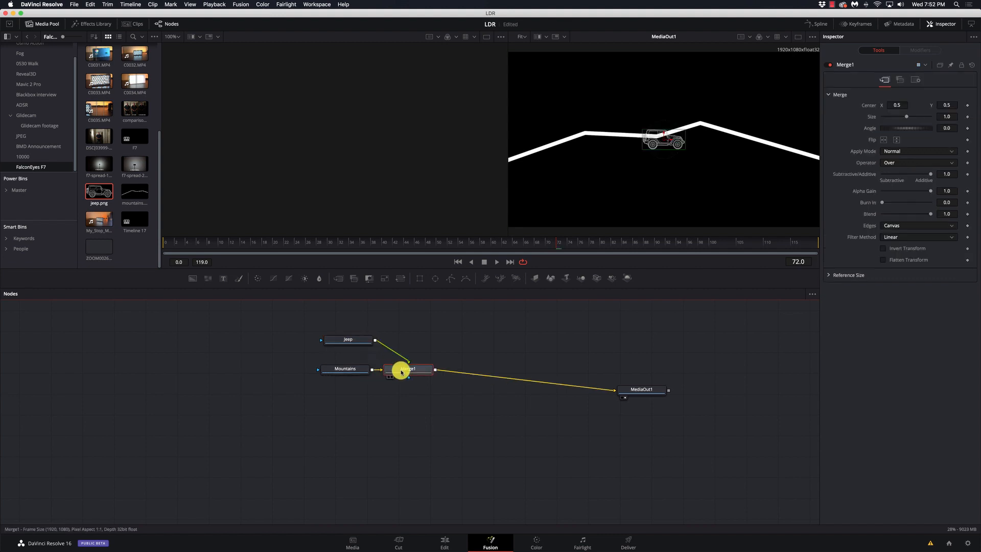
pyautogui.moveTo(458, 368)
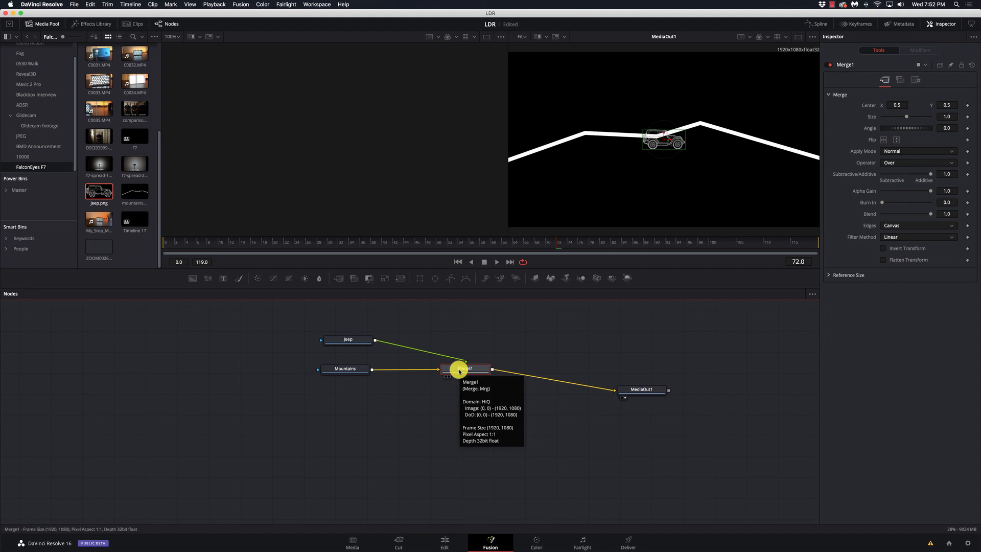
pyautogui.moveTo(496, 306)
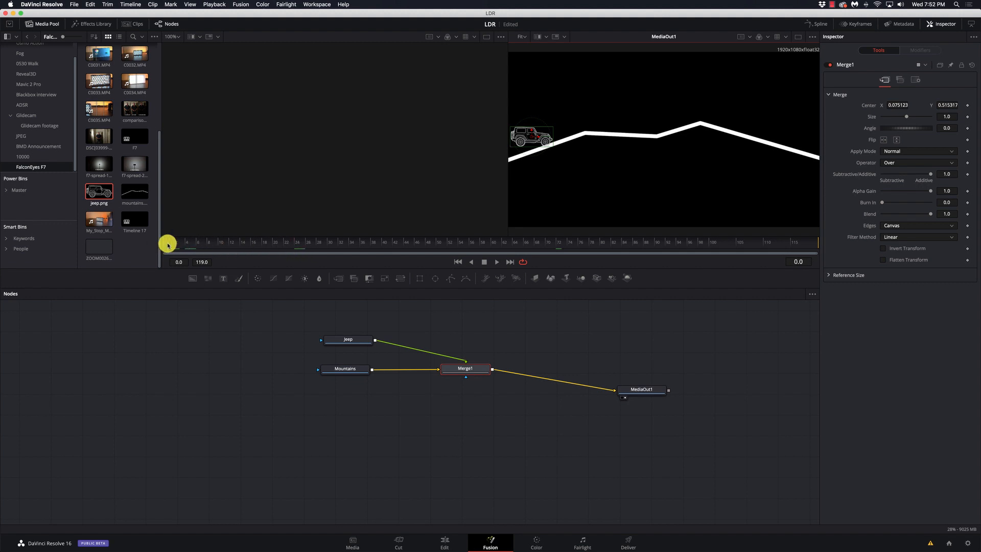
pyautogui.moveTo(498, 166)
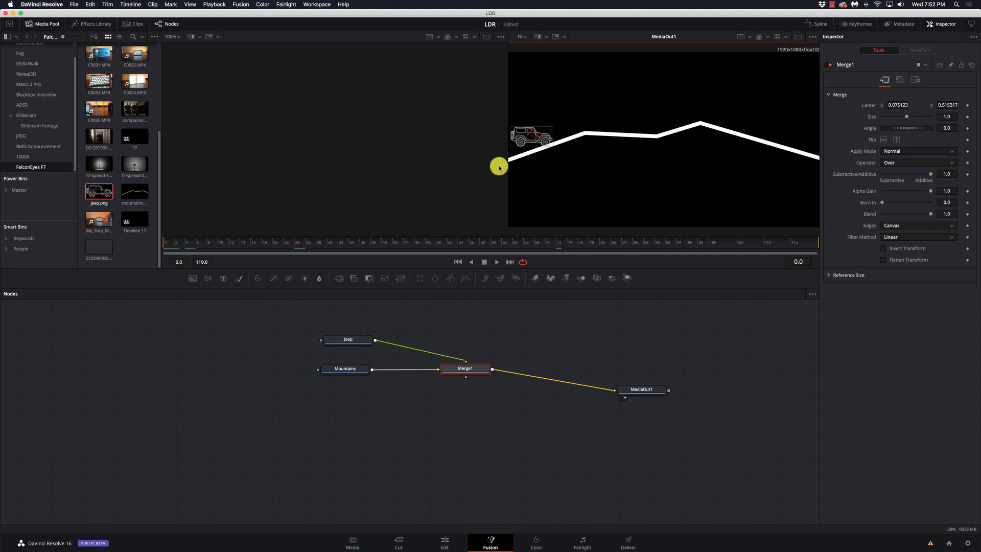
# Select Merge1 and move the jeep to the ridge's left end, tilted to Angle 18.8
pyautogui.click(347, 339)
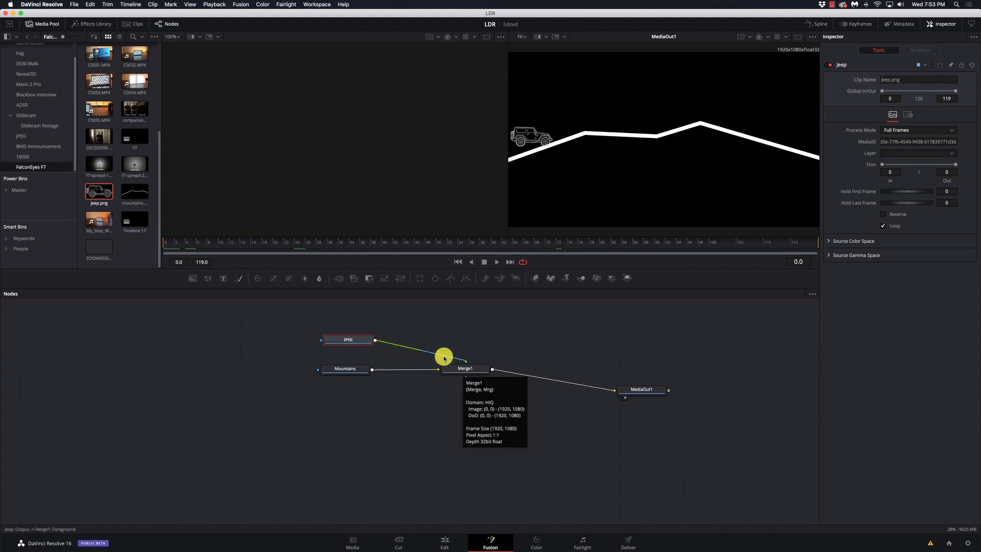
pyautogui.moveTo(540, 275)
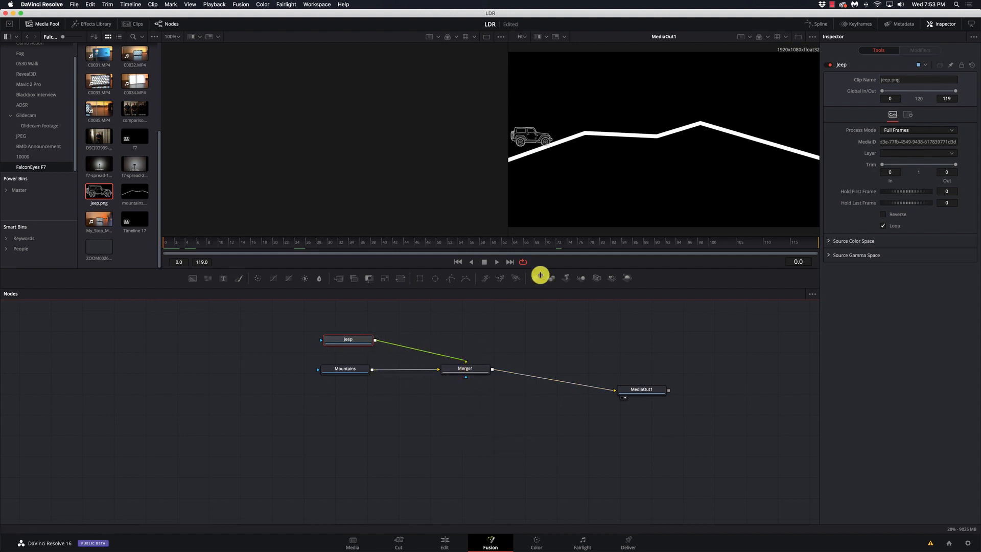
pyautogui.moveTo(498, 313)
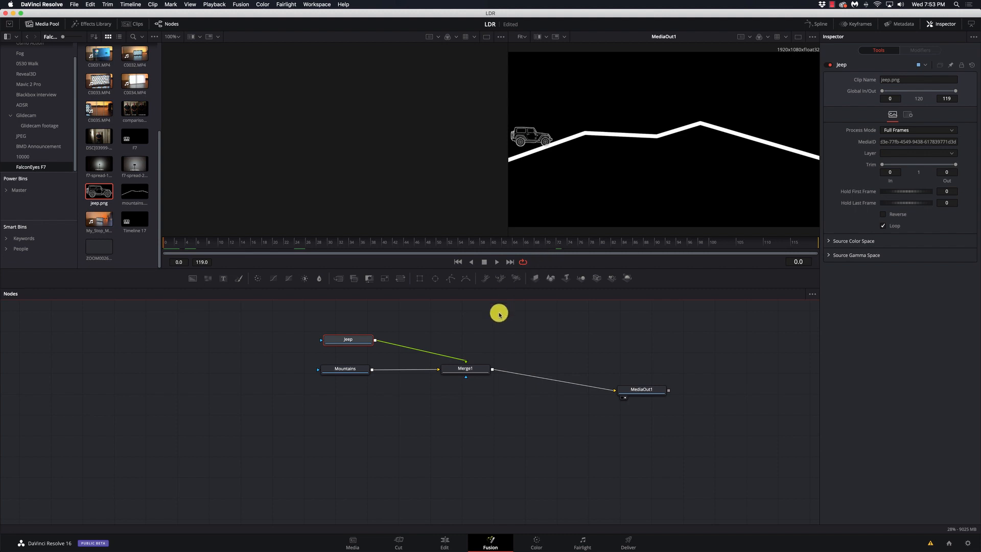
pyautogui.click(465, 367)
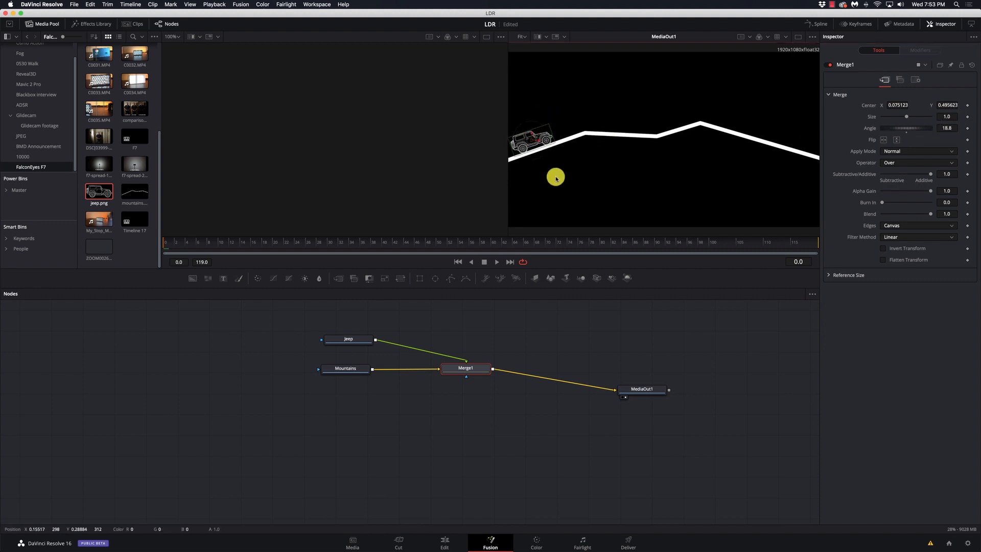
pyautogui.moveTo(533, 165)
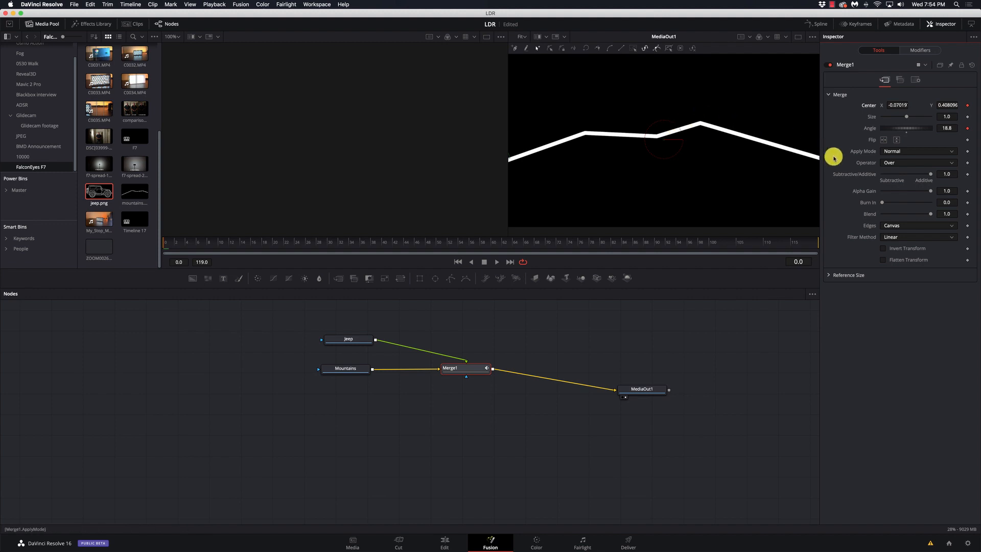
pyautogui.moveTo(542, 220)
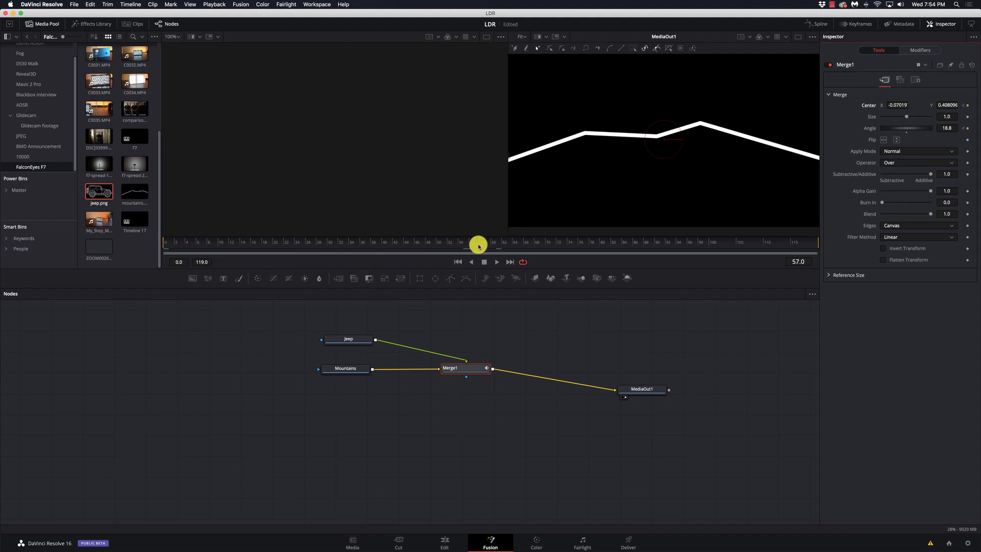
pyautogui.moveTo(764, 128)
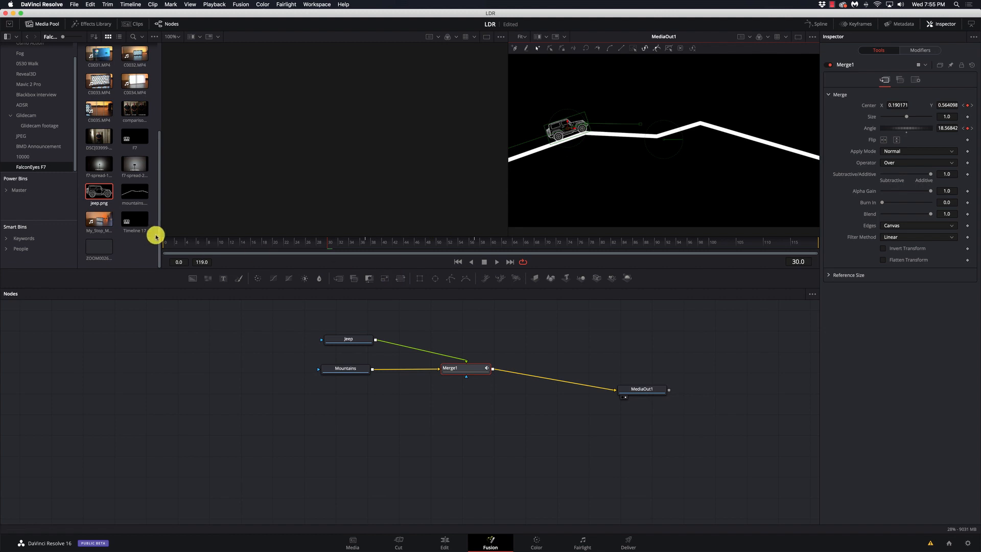
# Play back from frame 0 and continue keyframing the jeep until it exits right by frame 110
pyautogui.click(483, 262)
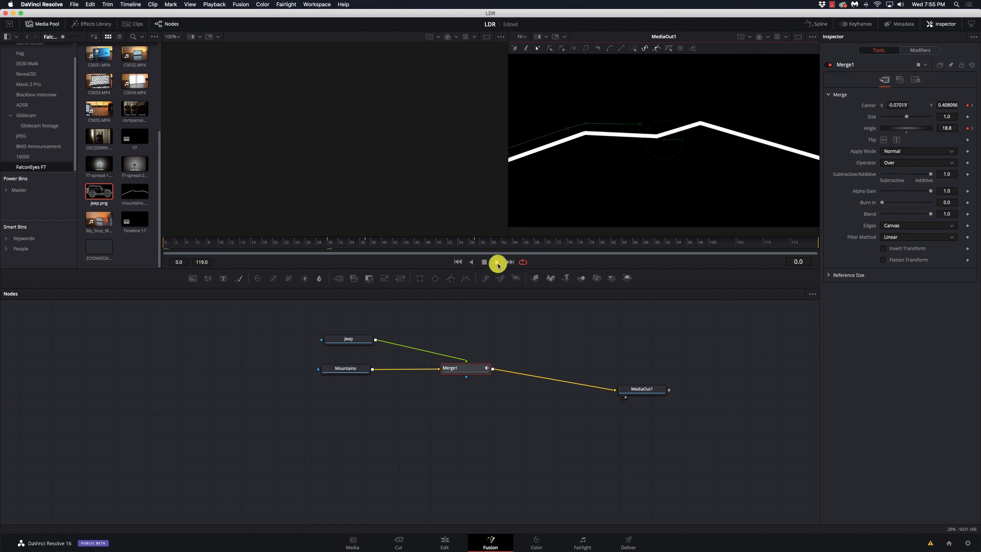
pyautogui.click(482, 262)
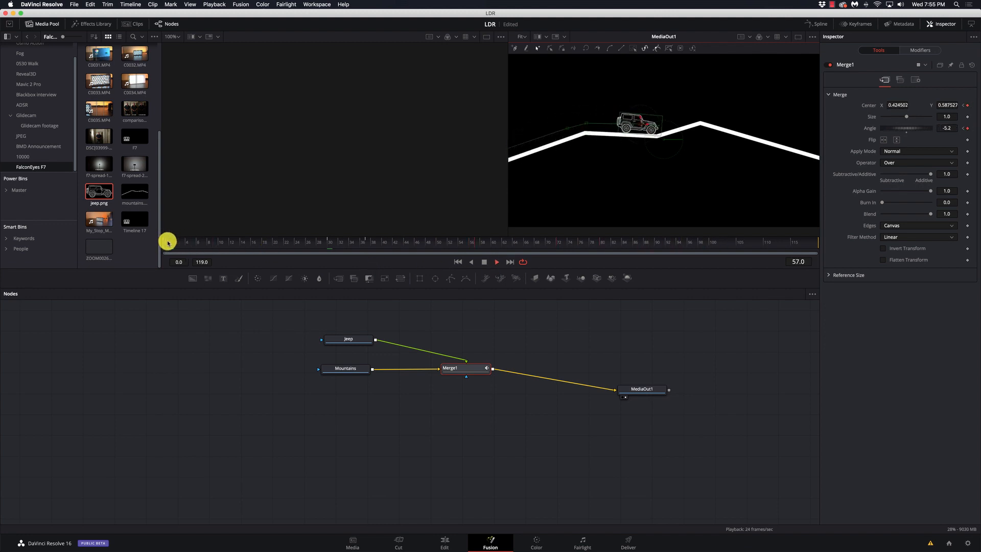
pyautogui.click(496, 261)
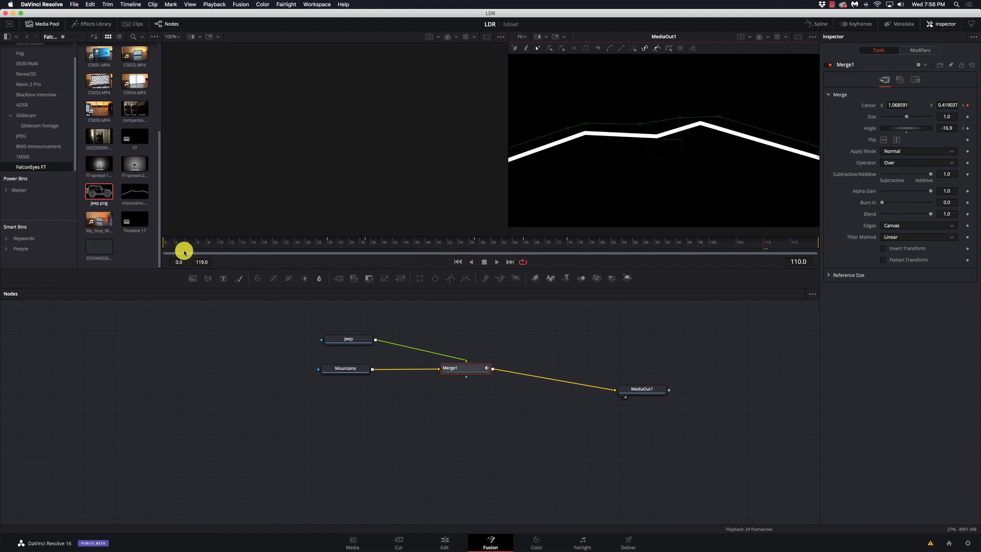
pyautogui.moveTo(183, 248); pyautogui.dragTo(154, 243)
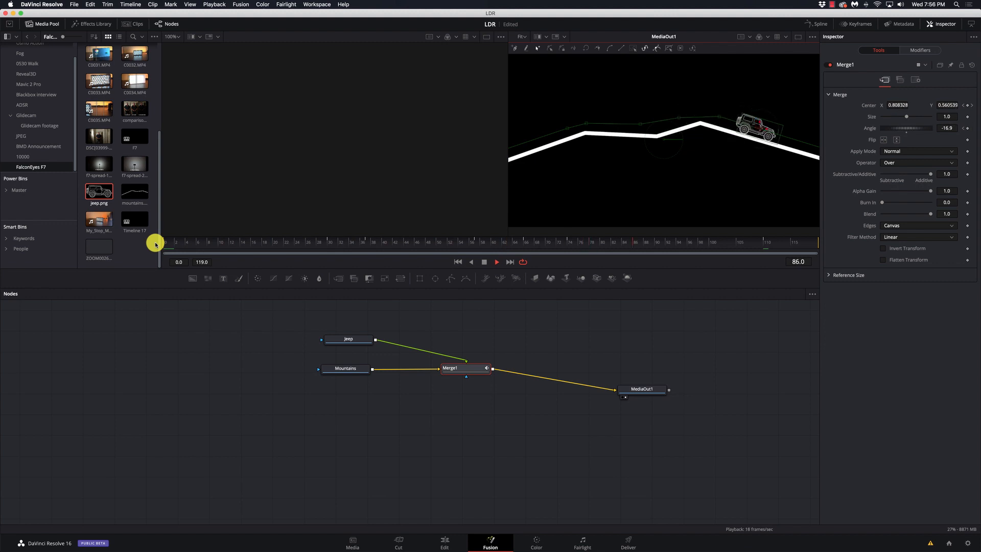
pyautogui.click(496, 262)
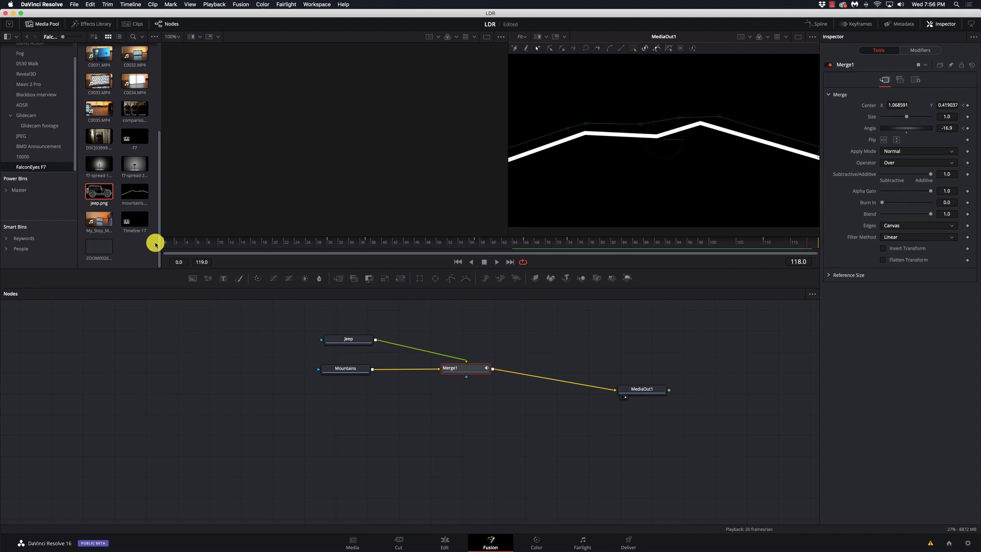
pyautogui.moveTo(340, 200)
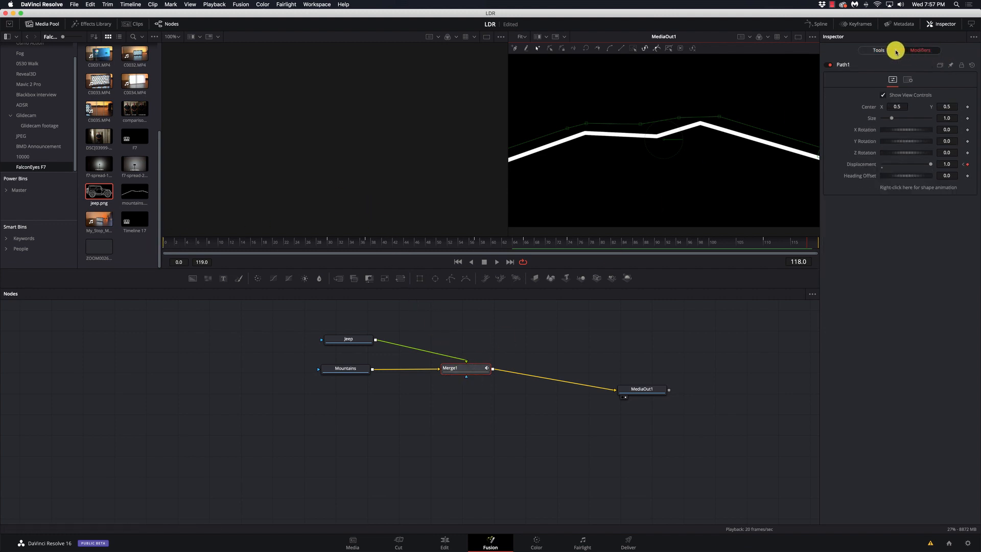
pyautogui.click(465, 367)
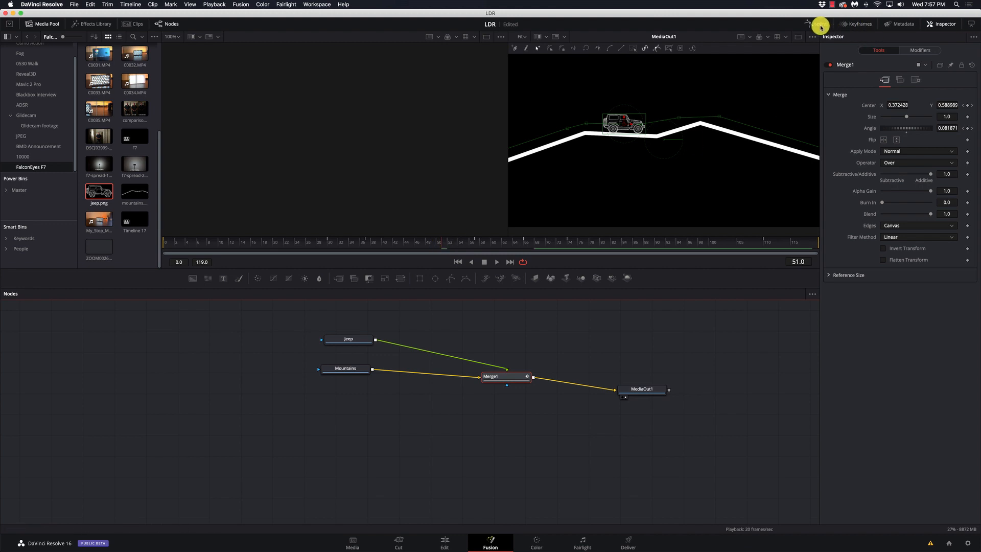
# Display Merge1's displacement and angle curves in the Spline editor
pyautogui.click(818, 23)
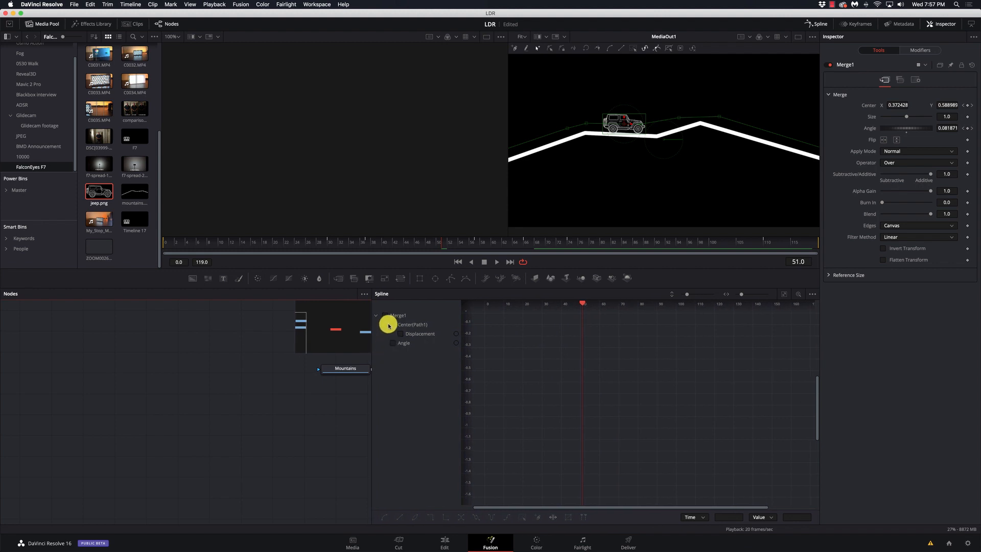
pyautogui.click(399, 333)
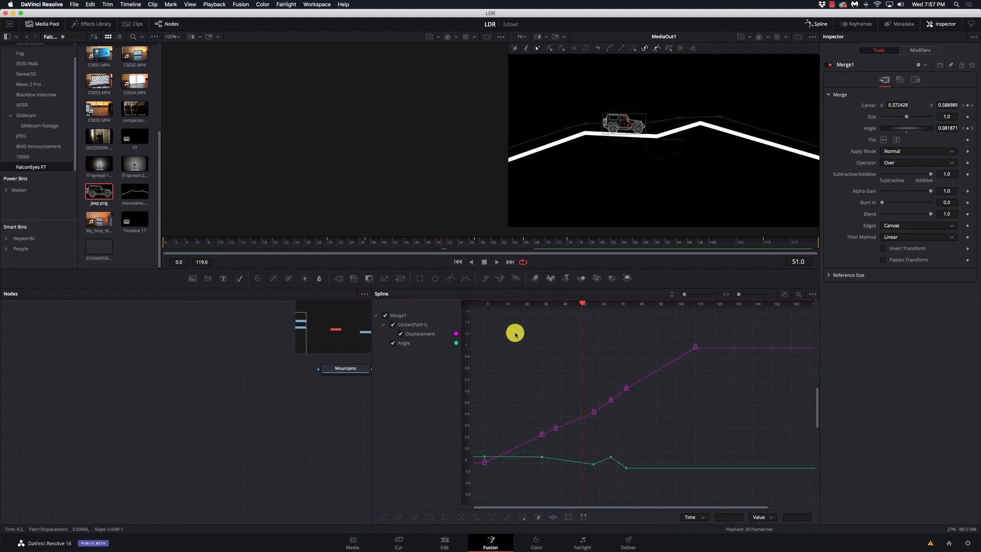
pyautogui.moveTo(428, 333)
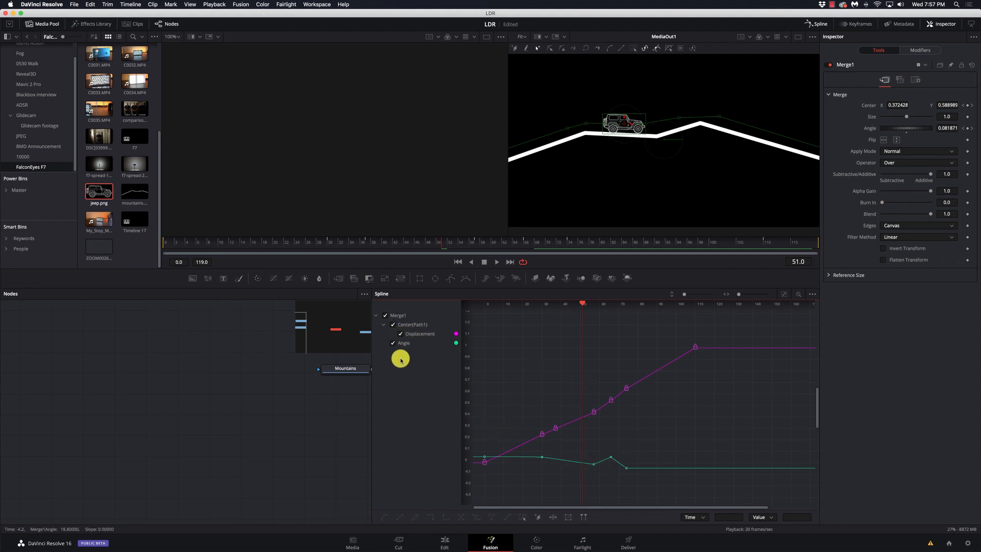
pyautogui.moveTo(405, 335)
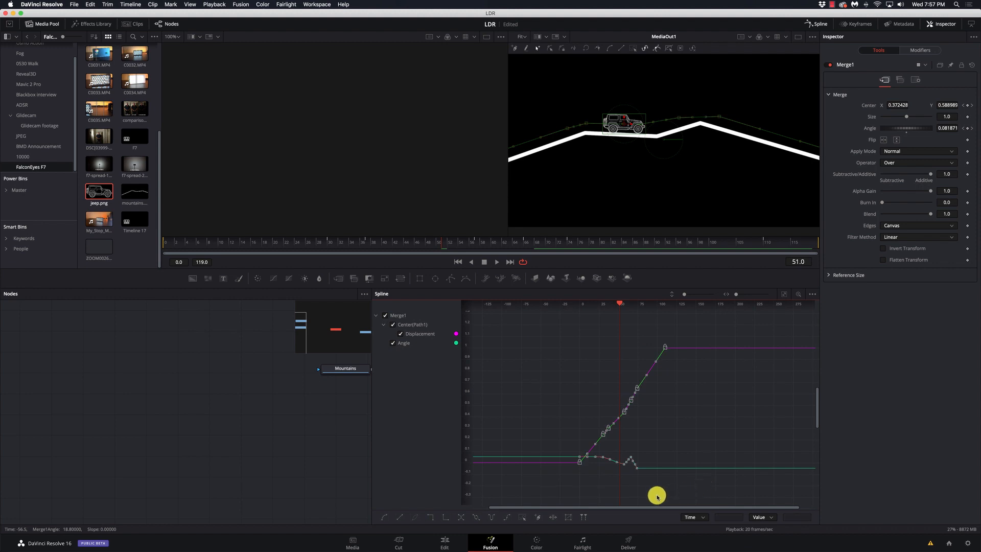
pyautogui.moveTo(383, 517)
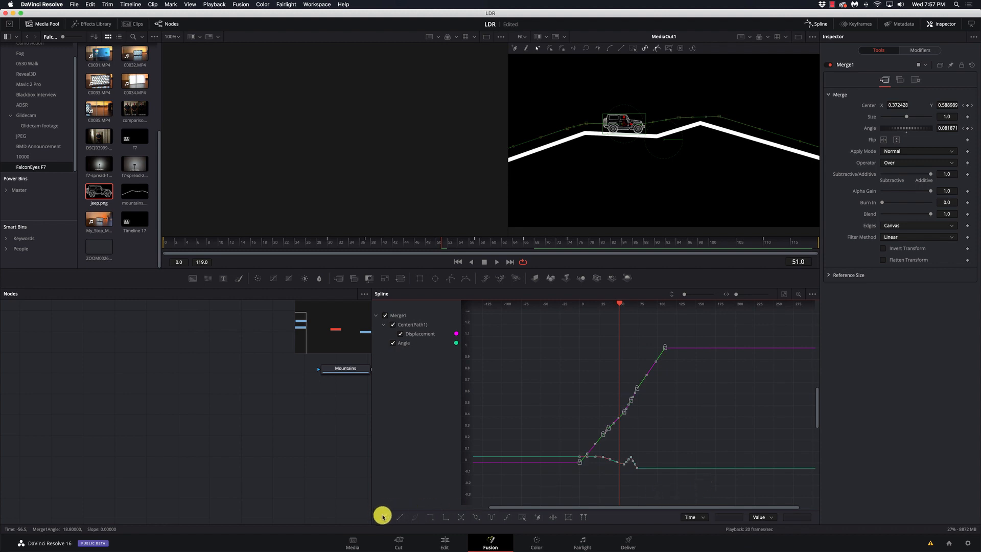
pyautogui.moveTo(383, 517)
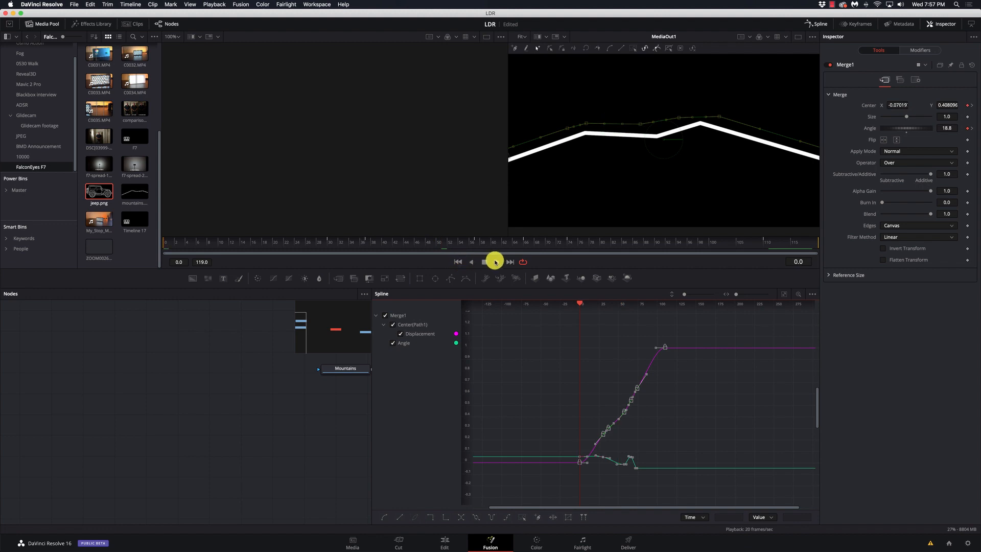
# Play the jeep animation in the viewer
pyautogui.click(483, 262)
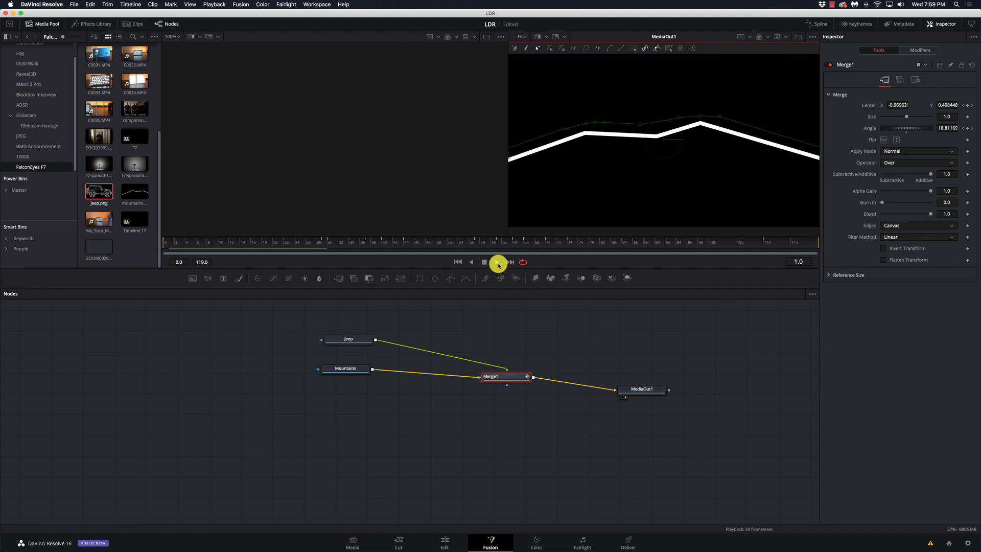
# Play the jeep drive again and stop playback around frame 115
pyautogui.click(497, 261)
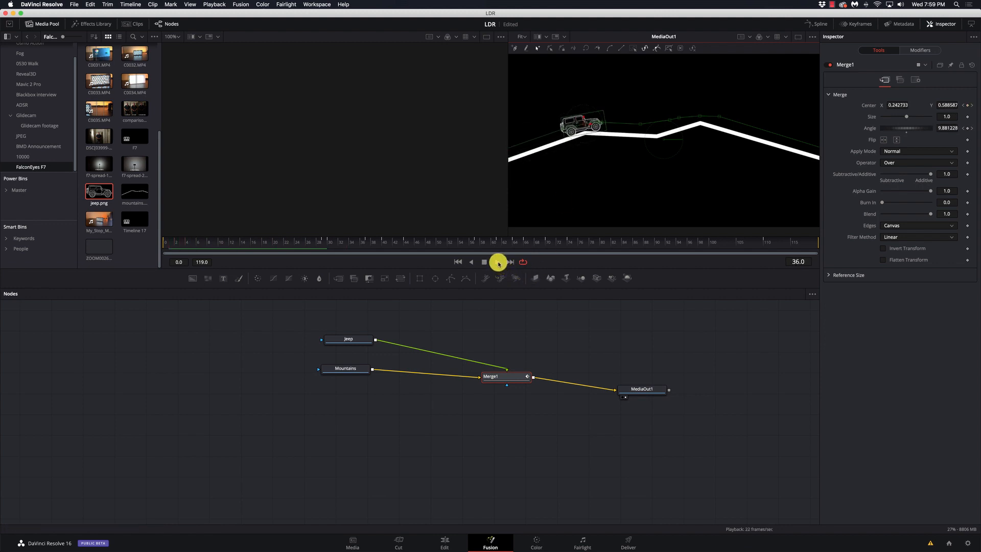
pyautogui.click(483, 261)
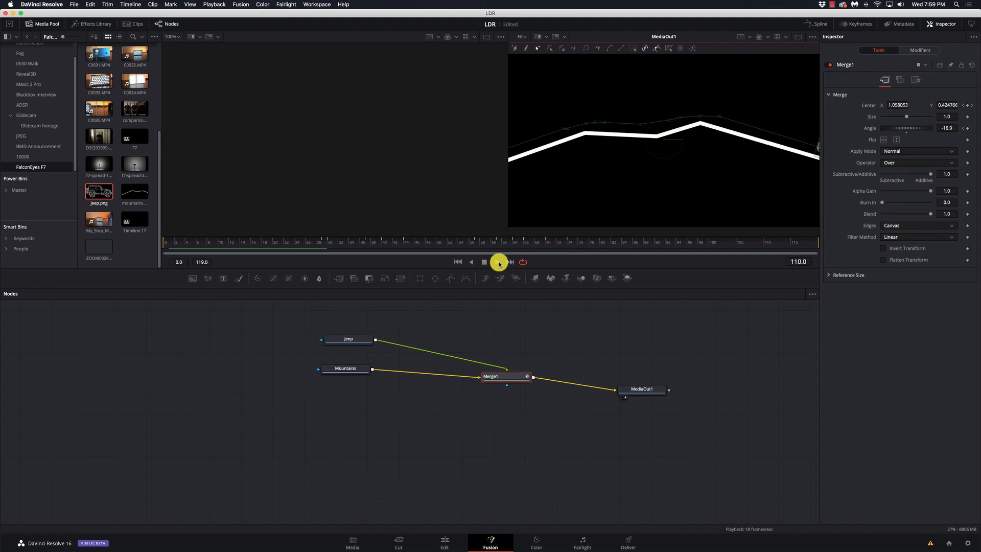
pyautogui.click(483, 262)
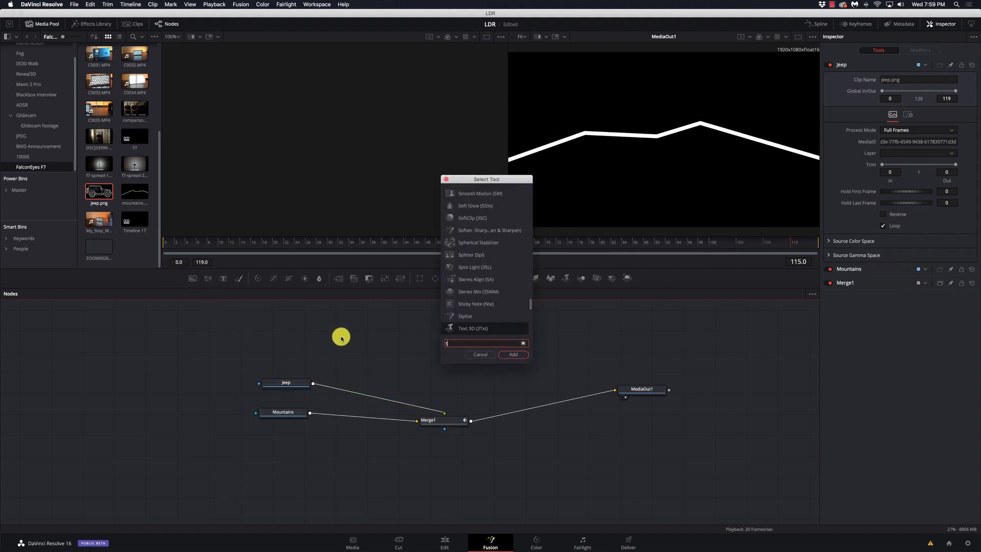
# Add a Text+ node and enter 'TRAILTRAVELE' as its styled text
pyautogui.click(511, 354)
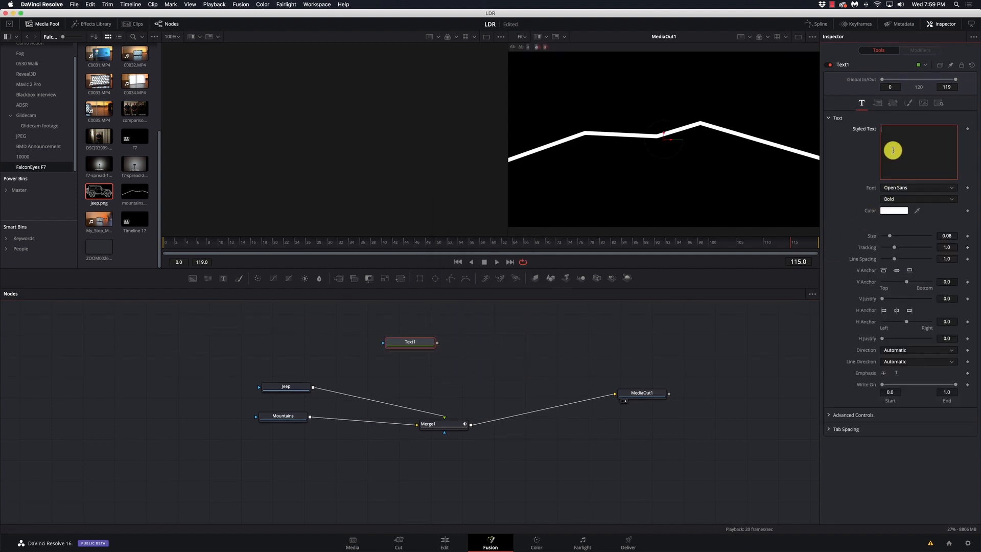
pyautogui.write('TRAIL')
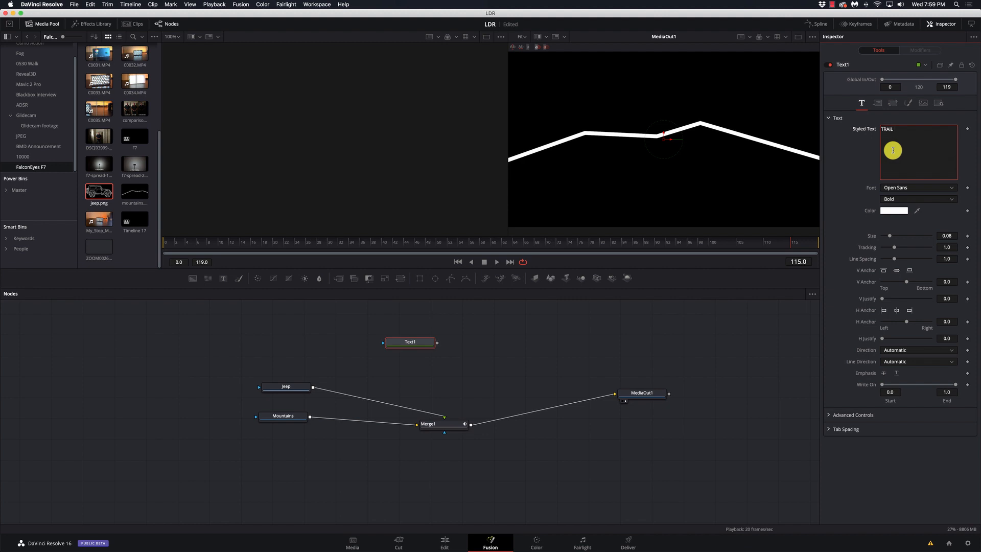
pyautogui.write('TRAVELE')
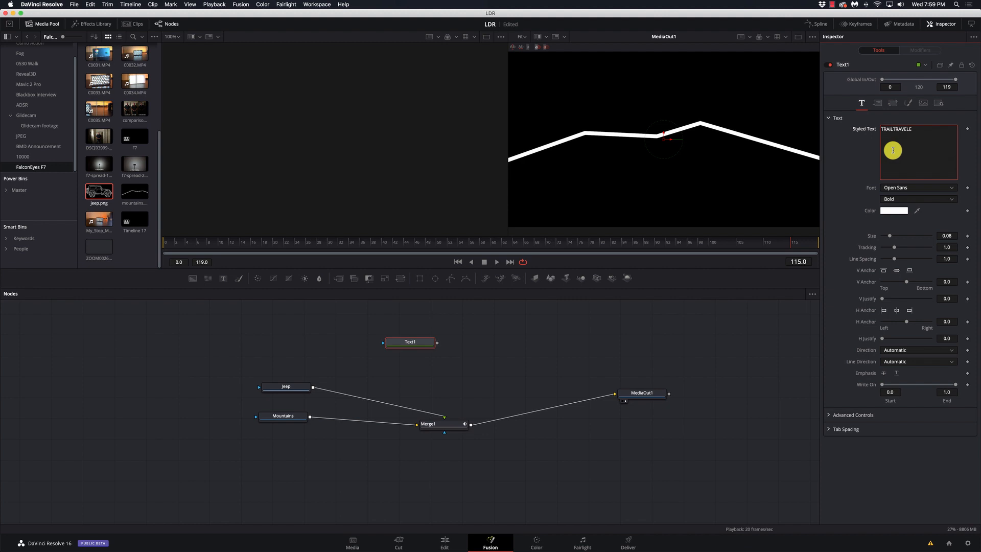
# Set the title's font to Impact from the font list
pyautogui.click(949, 188)
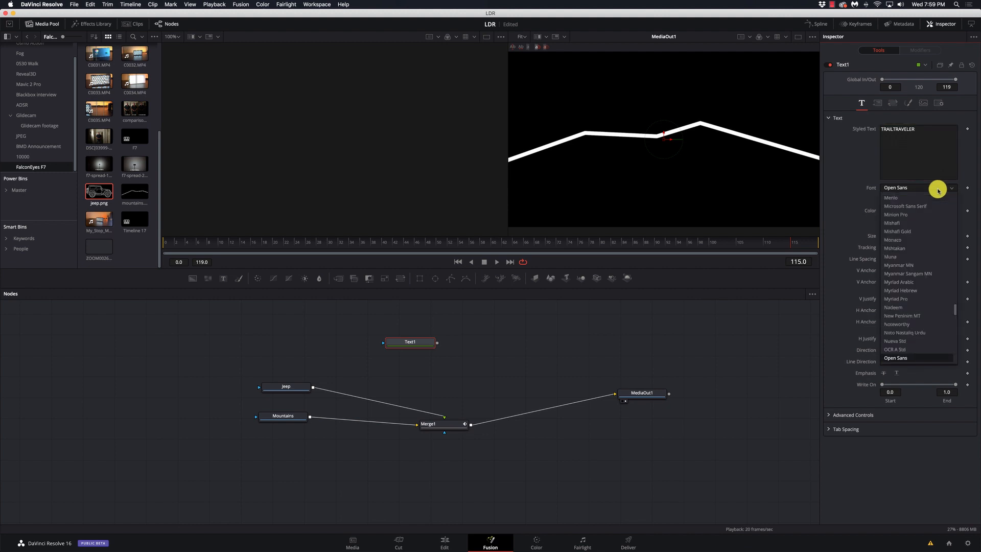
pyautogui.scroll(-3)
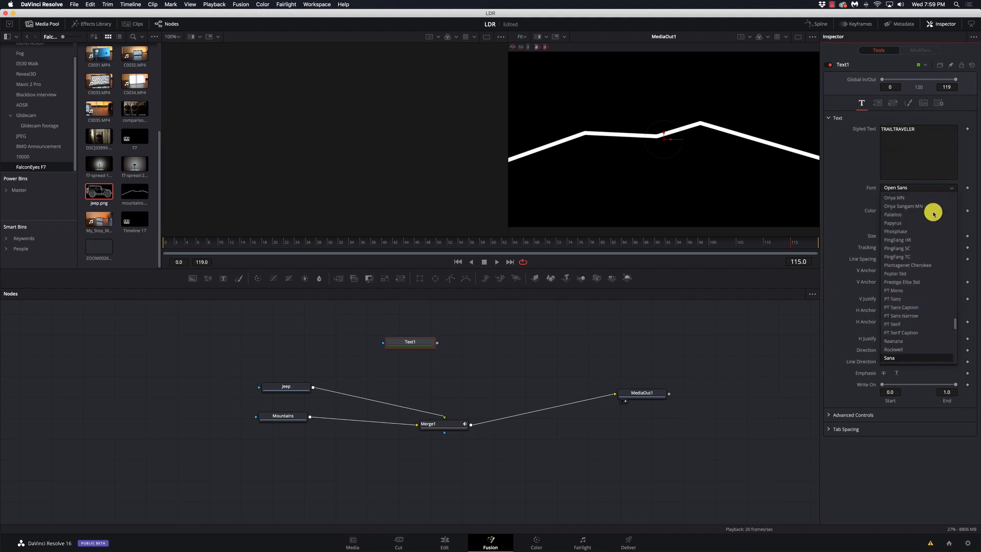
pyautogui.scroll(-3)
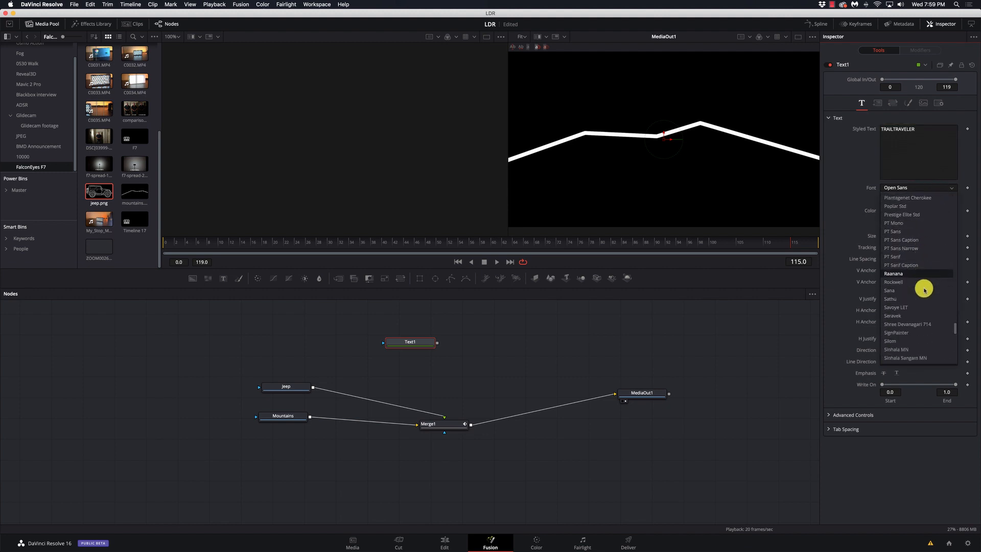
pyautogui.scroll(-3)
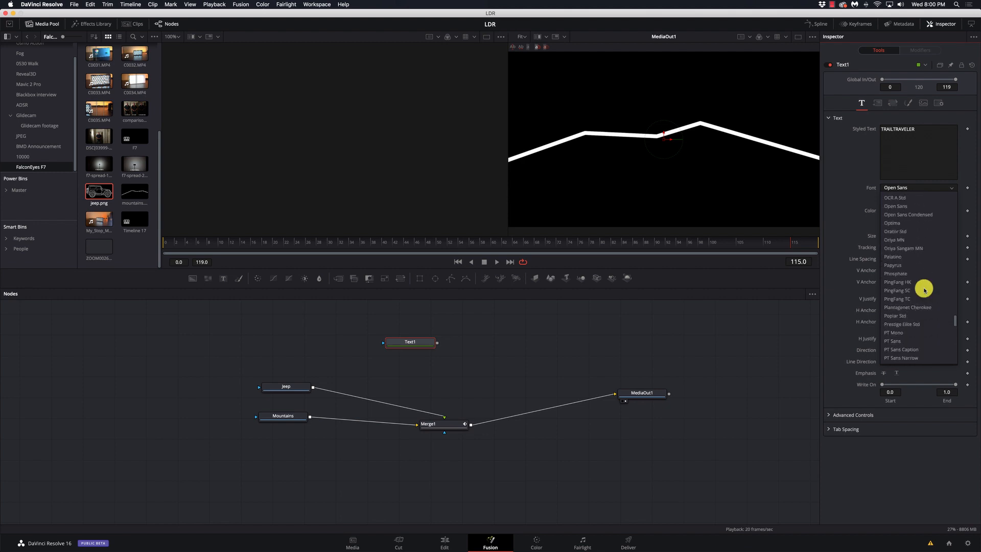
pyautogui.scroll(3)
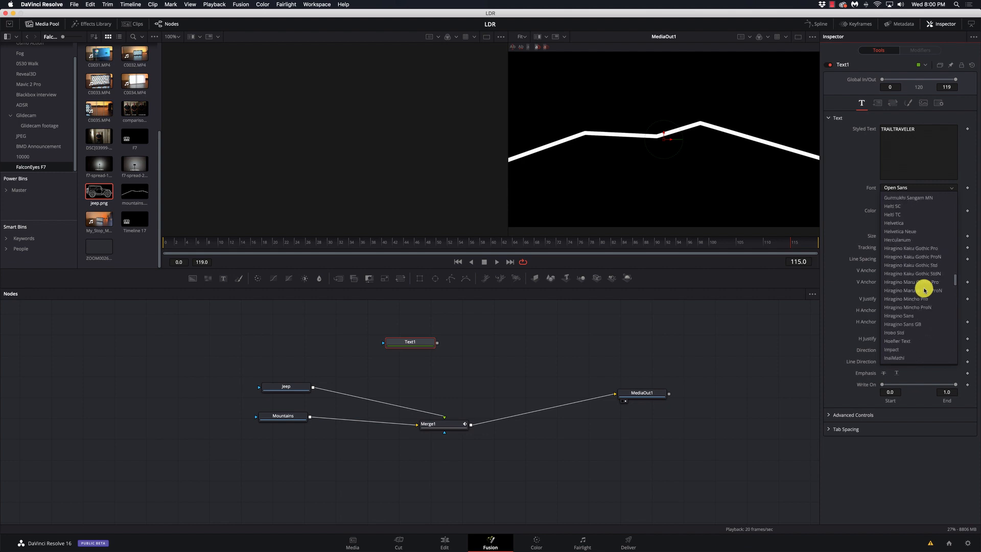
pyautogui.scroll(3)
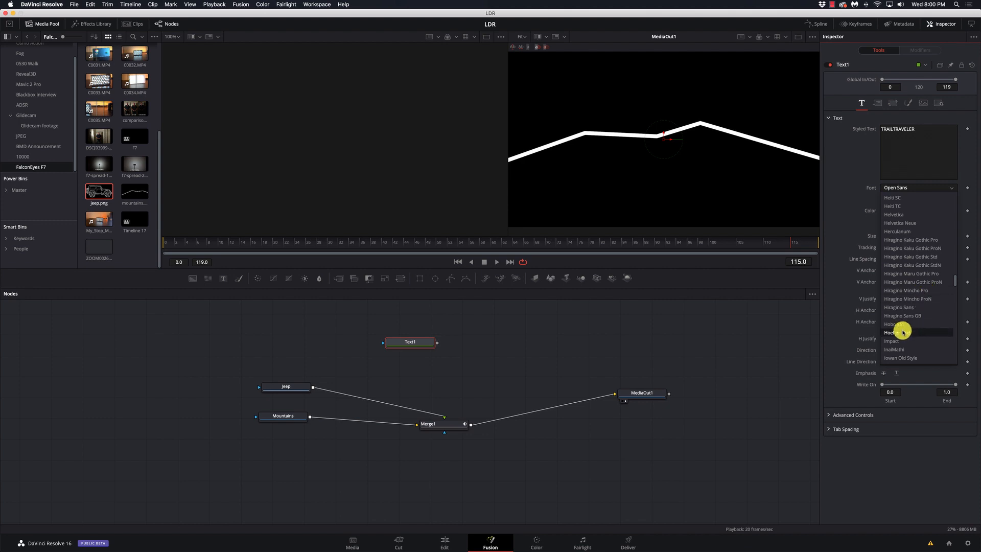
pyautogui.click(890, 332)
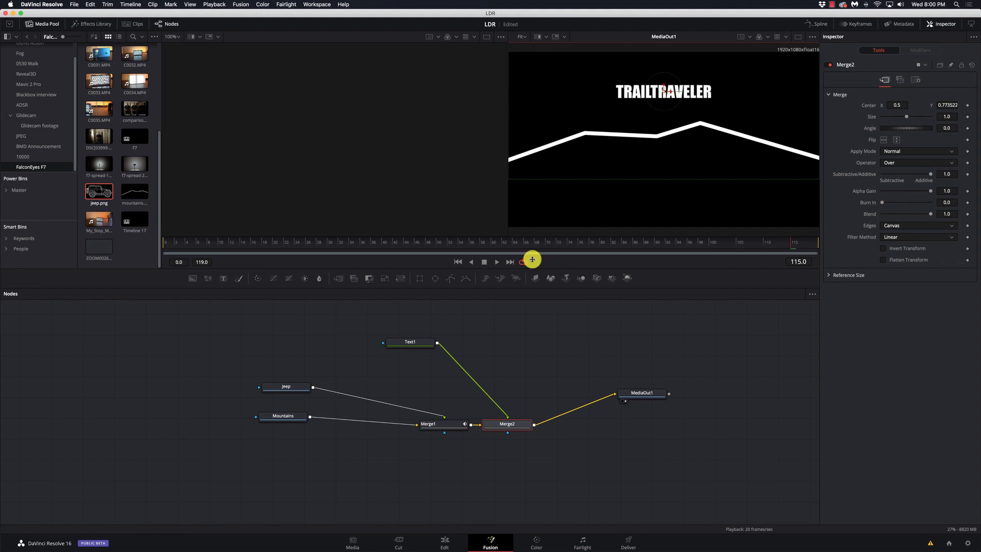
# Edit Text1 into the larger 'TRAIL TRAVELER' heading and show its Shading settings
pyautogui.click(409, 342)
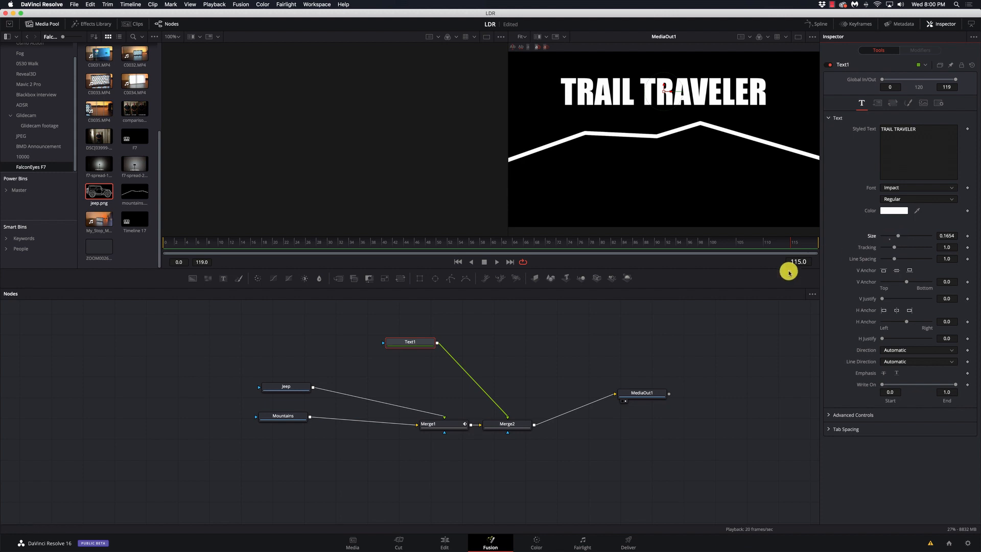
pyautogui.moveTo(789, 270)
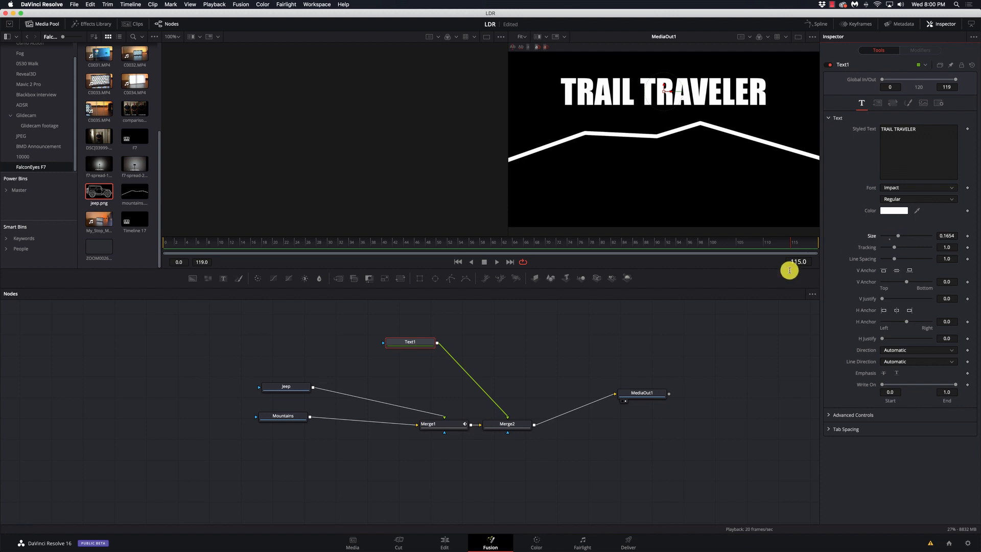
pyautogui.click(908, 102)
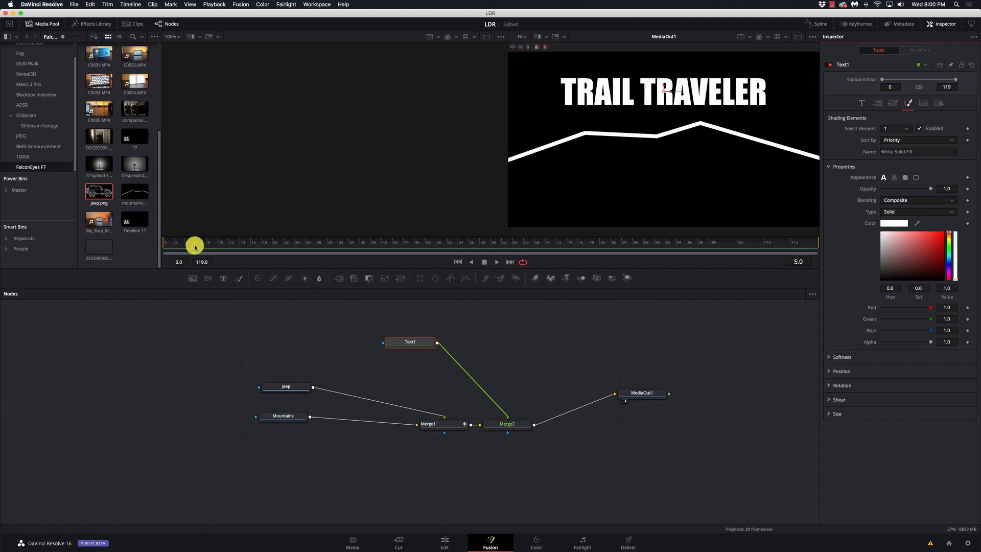
# Scrub the time ruler to an early frame before keyframing the title opacity
pyautogui.moveTo(194, 245); pyautogui.dragTo(277, 244)
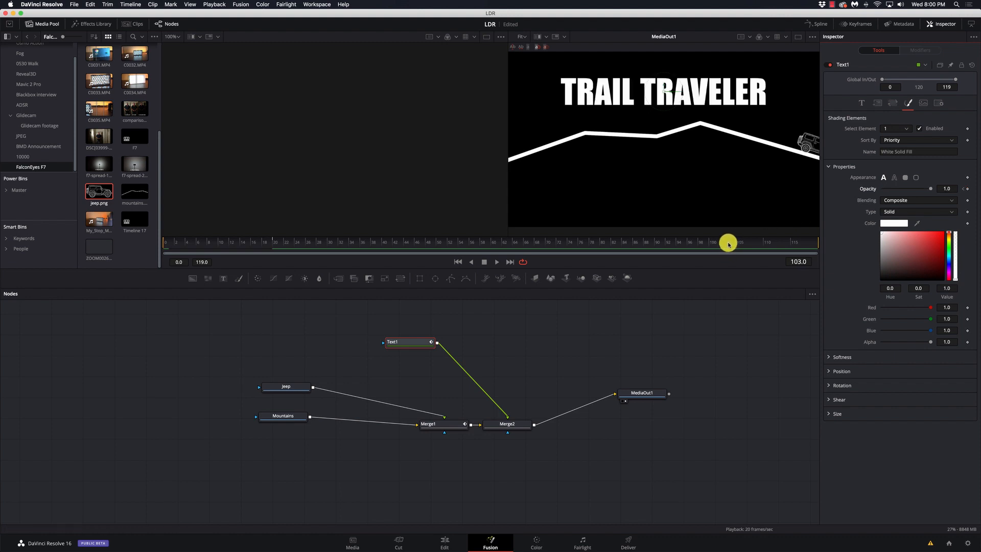
pyautogui.moveTo(966, 159)
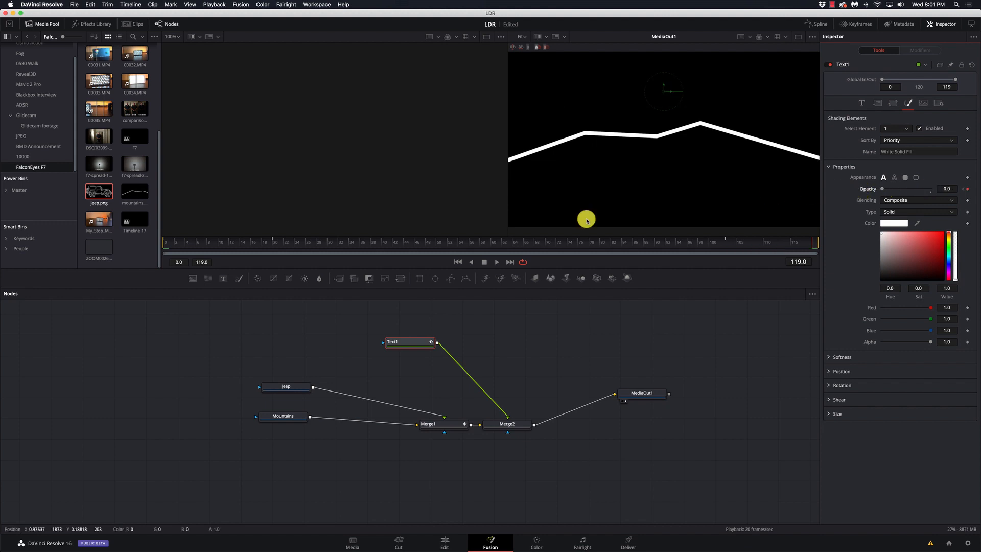
pyautogui.moveTo(455, 261)
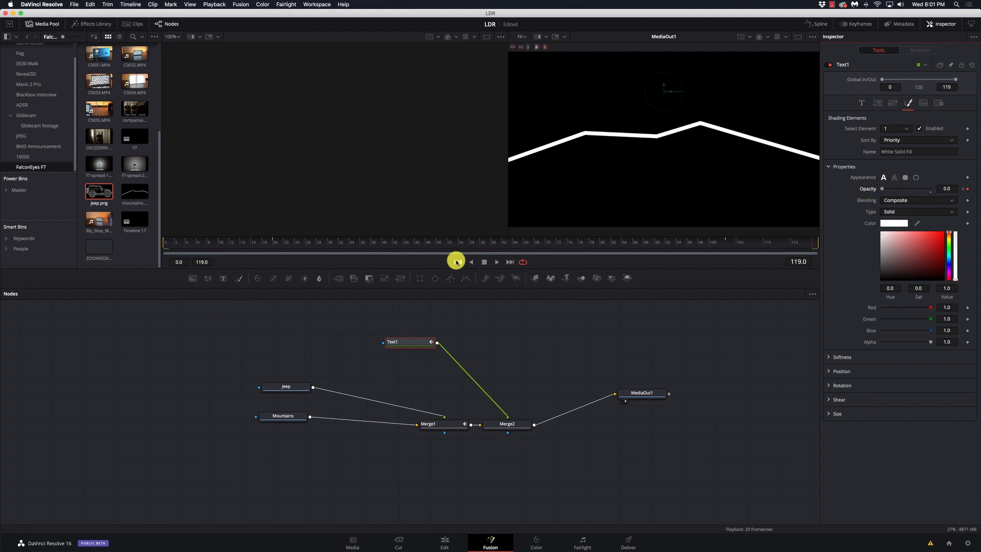
# Return to frame 1 and play the finished composition
pyautogui.click(496, 261)
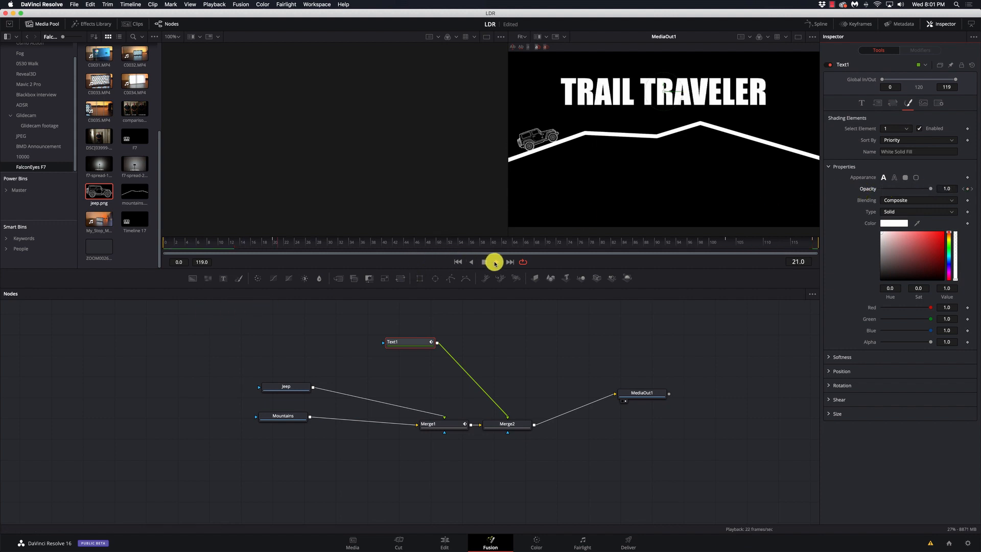
pyautogui.click(494, 261)
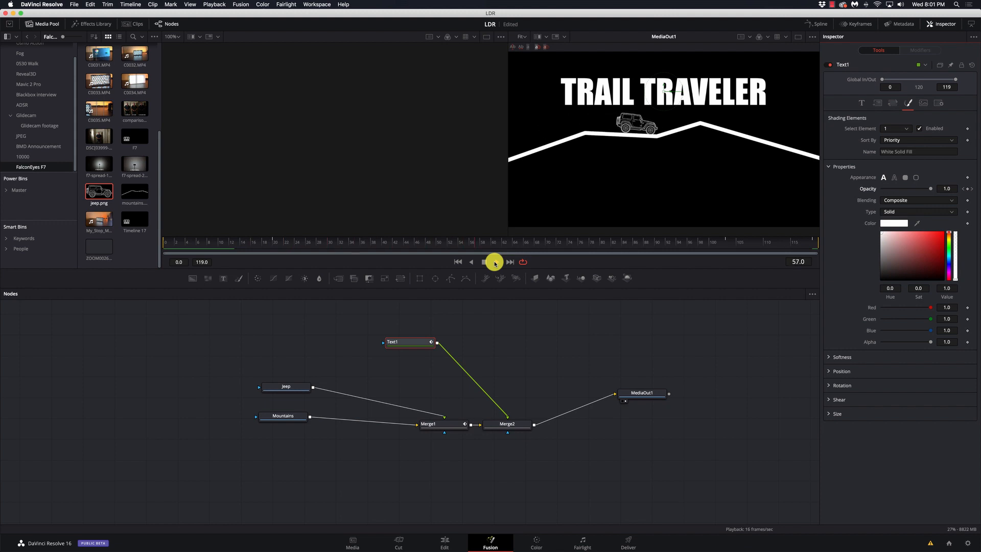